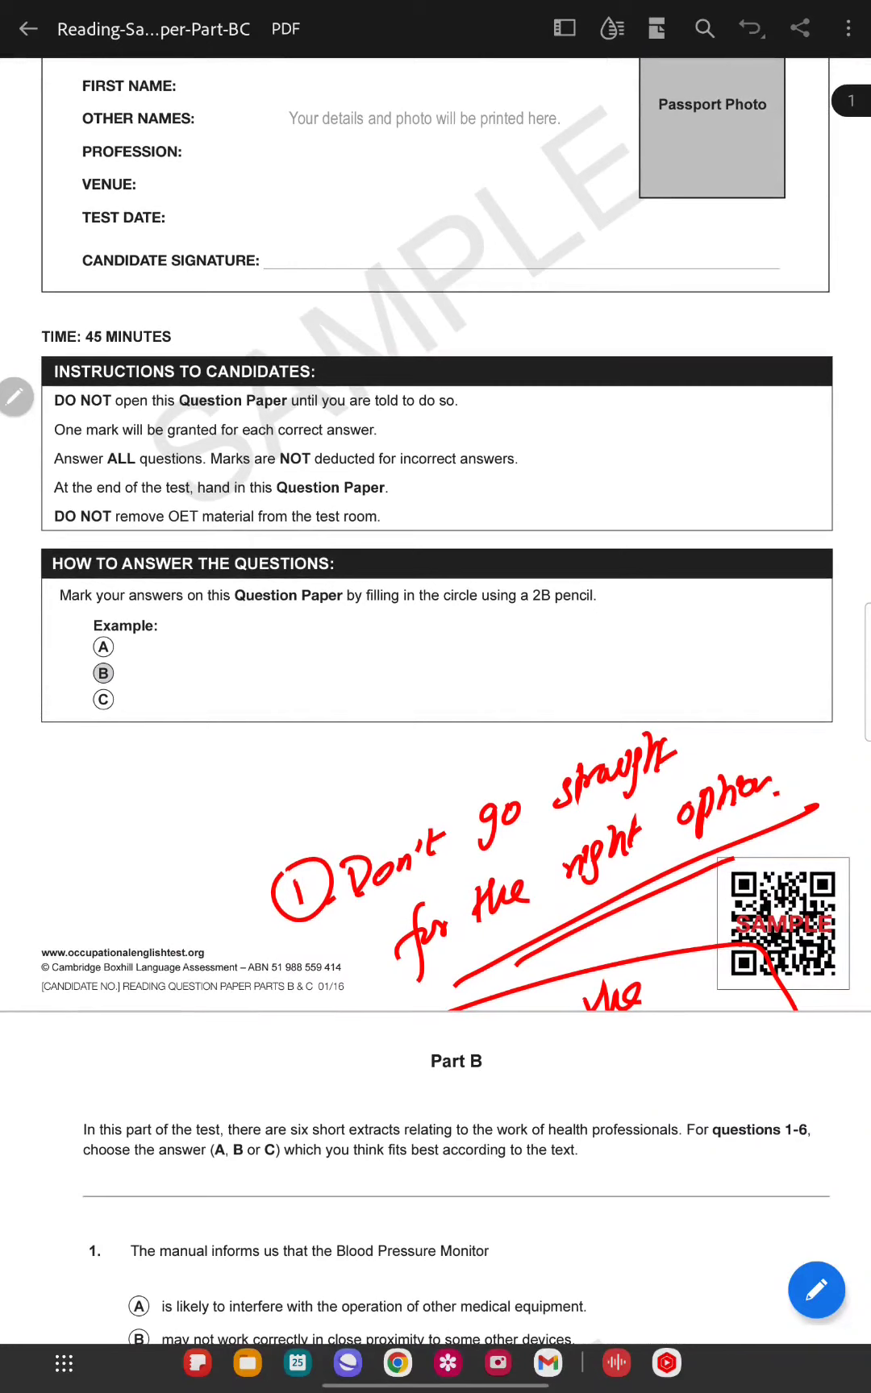
# - Handwrite 'exclude the wrong one' in red with an arrow beneath the existing tip
pyautogui.click(815, 1291)
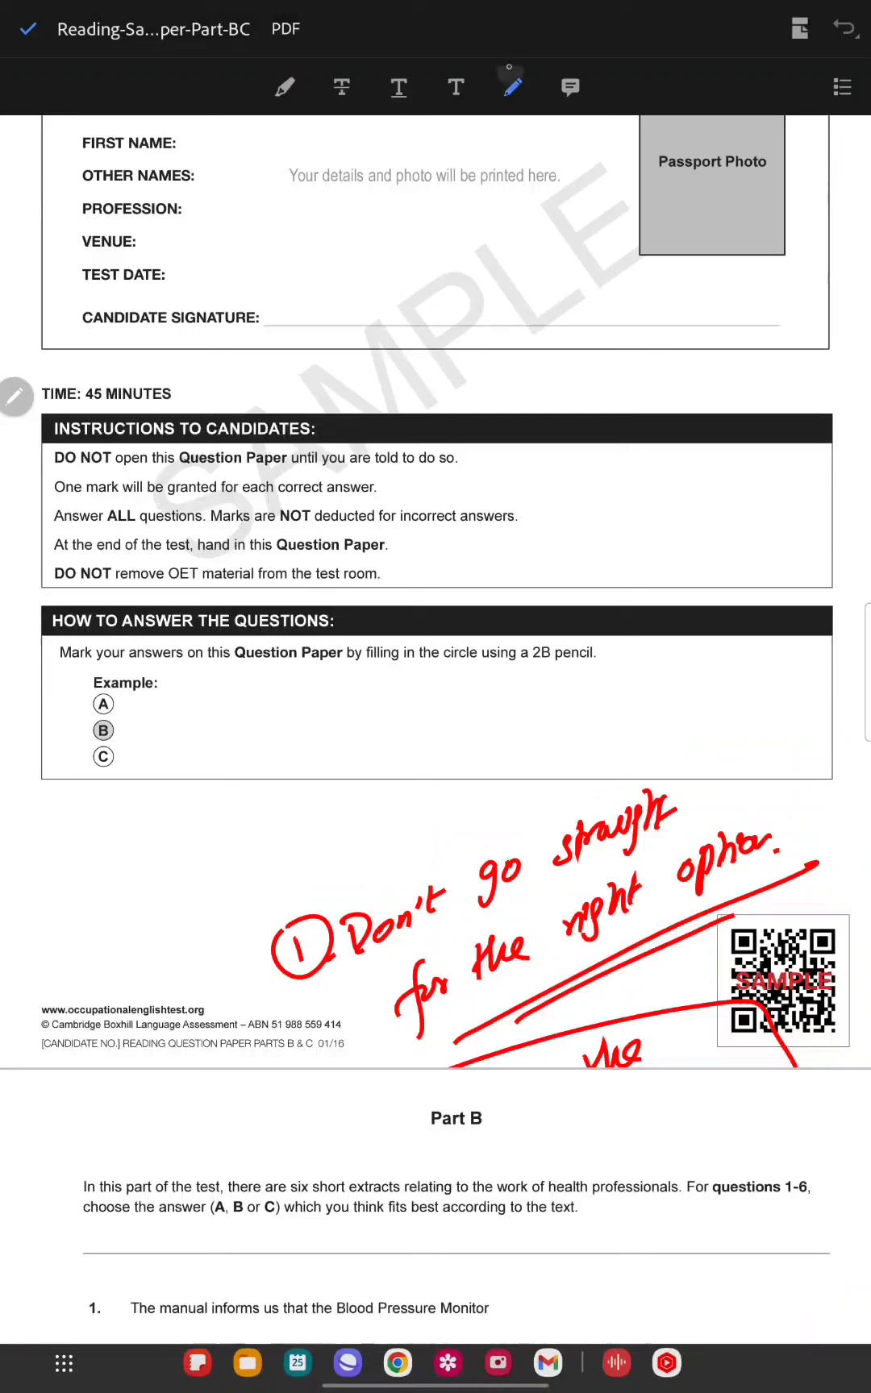
pyautogui.click(510, 87)
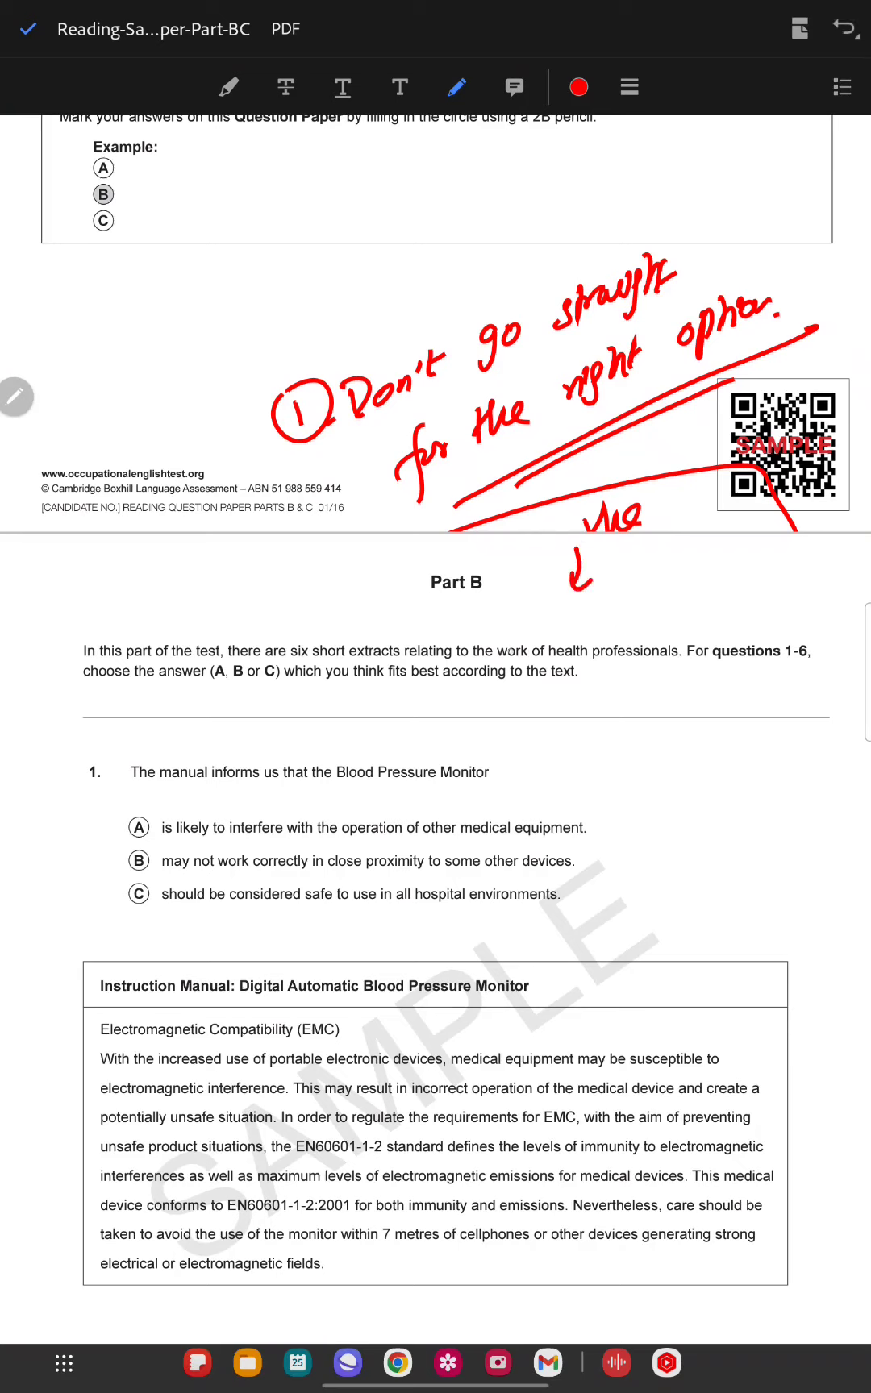
pyautogui.moveTo(498, 658); pyautogui.dragTo(613, 622)
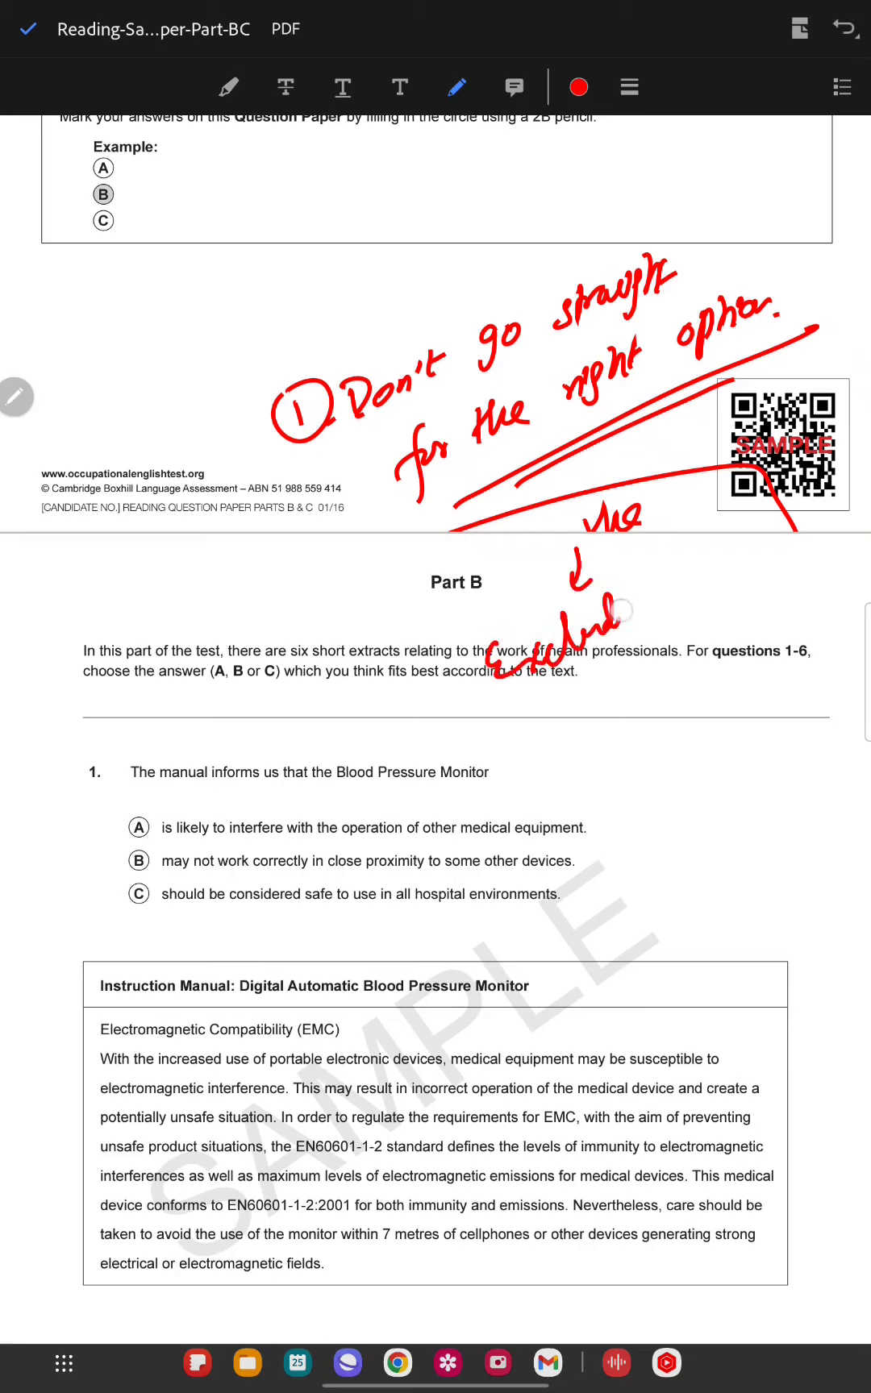
pyautogui.moveTo(622, 622); pyautogui.dragTo(791, 560)
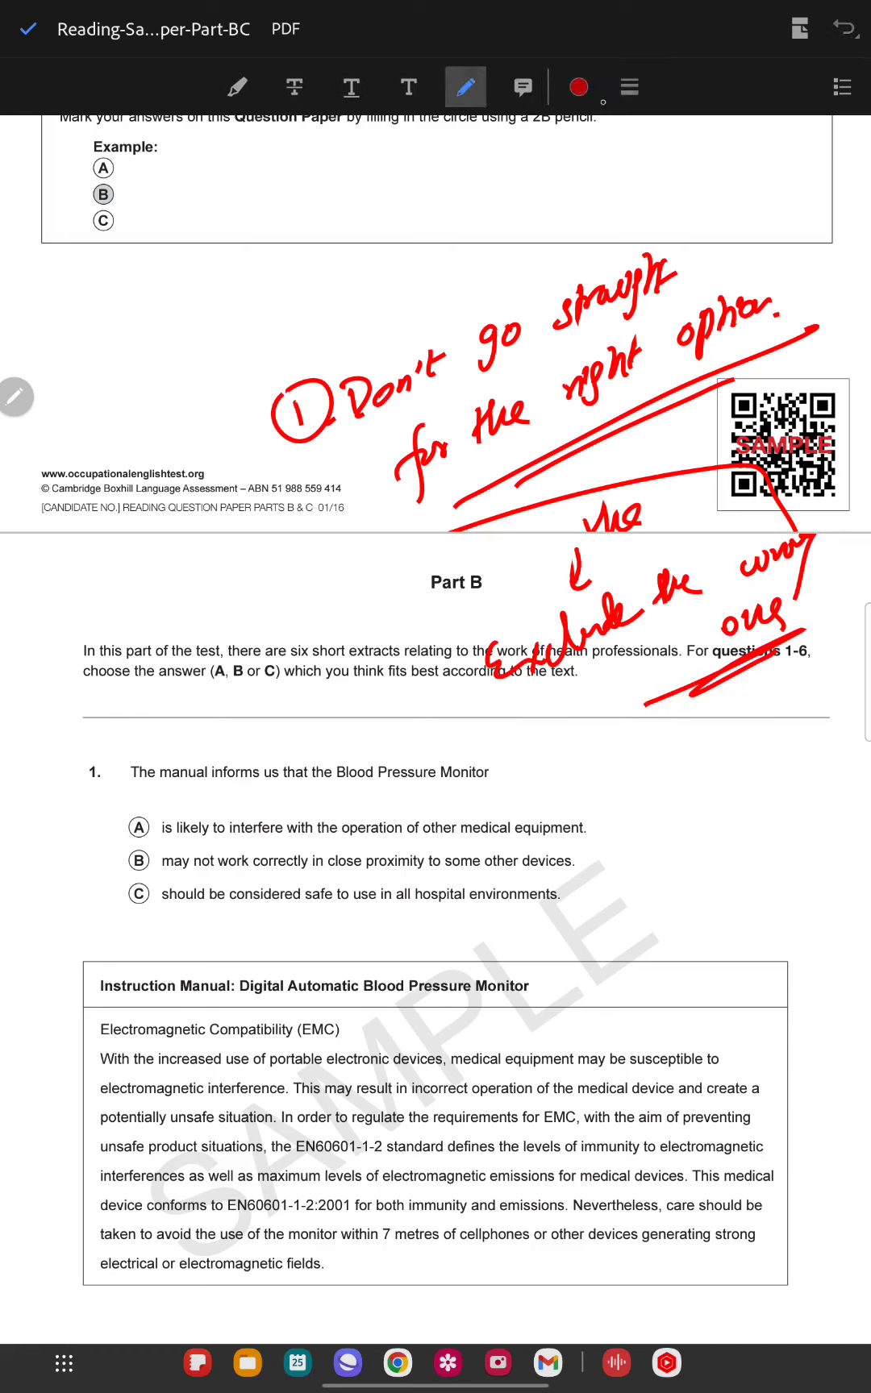
# - Switch to green ink and write 'Read the stem' with an arrow beside question 1
pyautogui.click(579, 86)
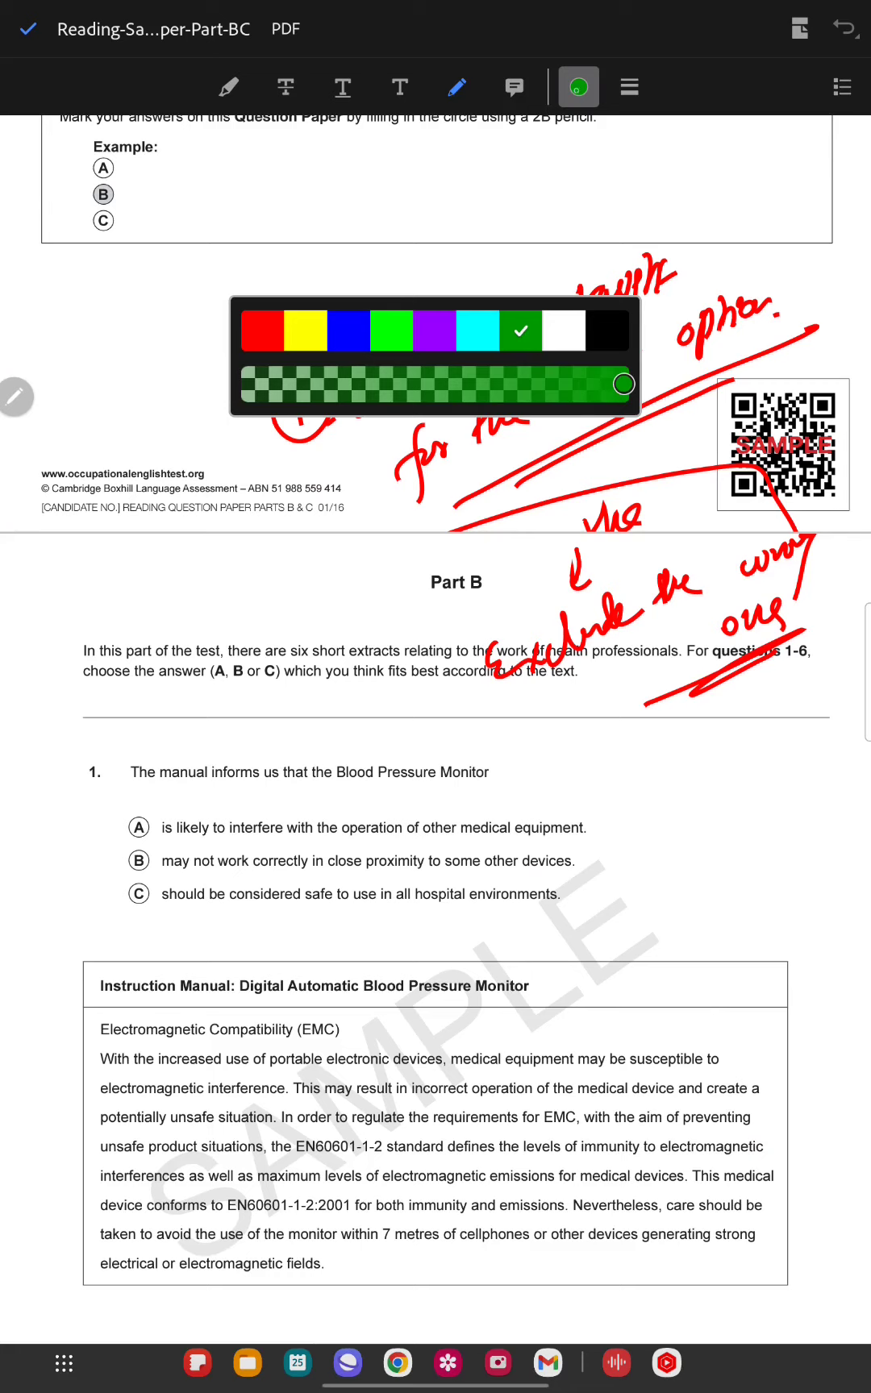
pyautogui.click(582, 86)
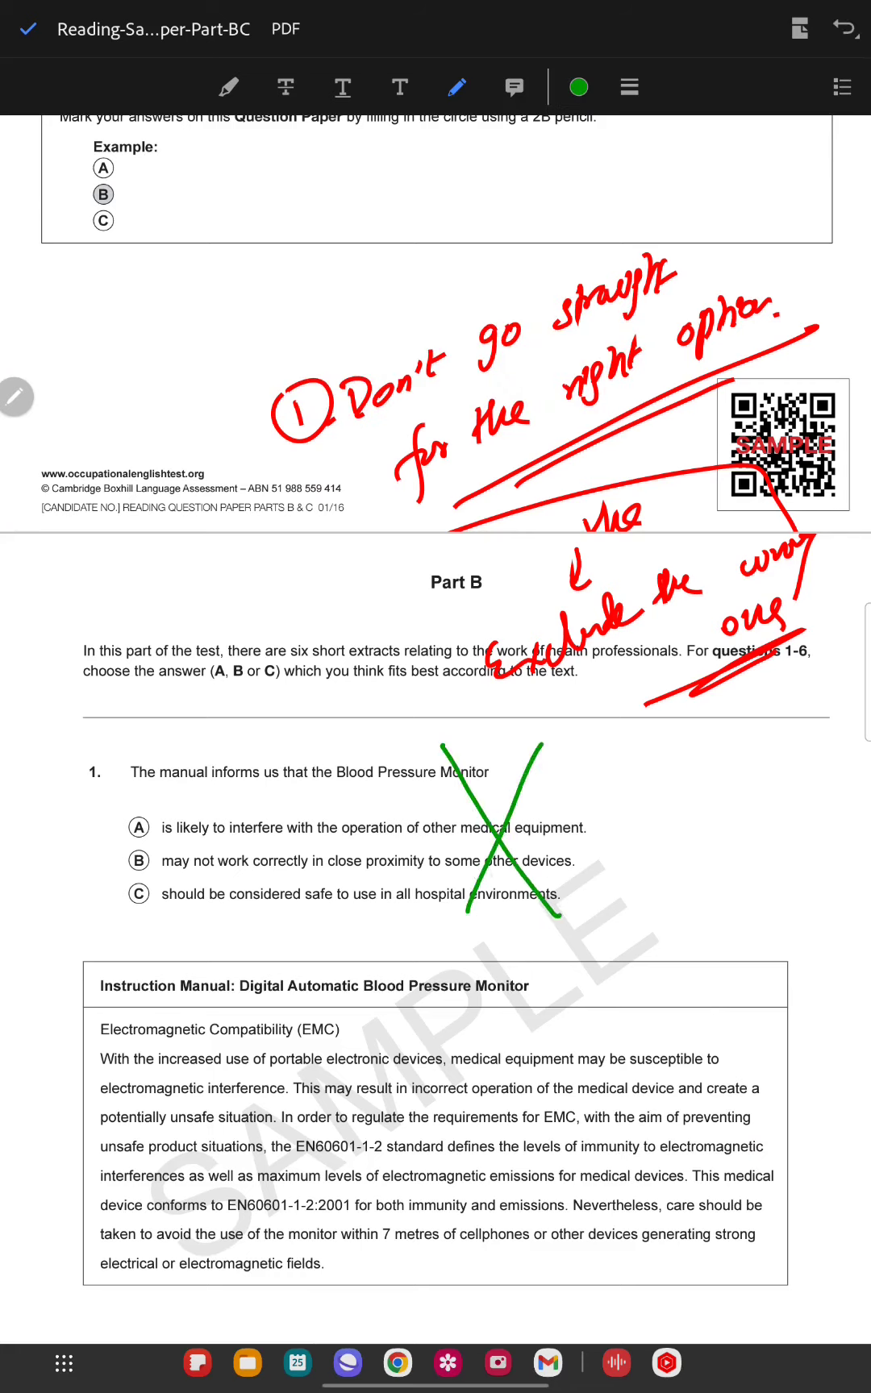
pyautogui.moveTo(786, 879); pyautogui.dragTo(703, 1021)
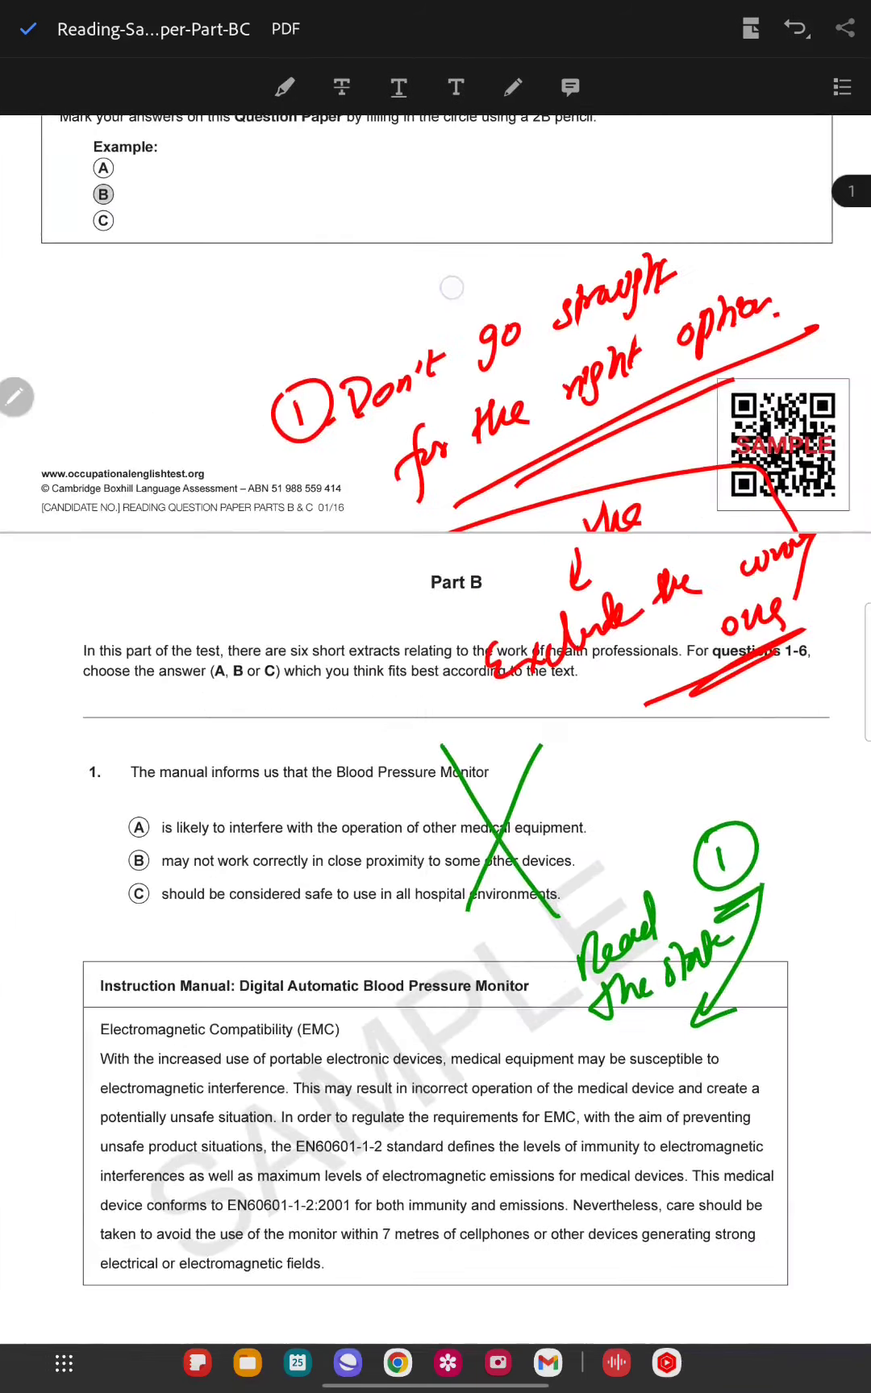
# - Add green notes for 45 minutes under '22 questions' and more timing notes by the instructions
pyautogui.scroll(-3)
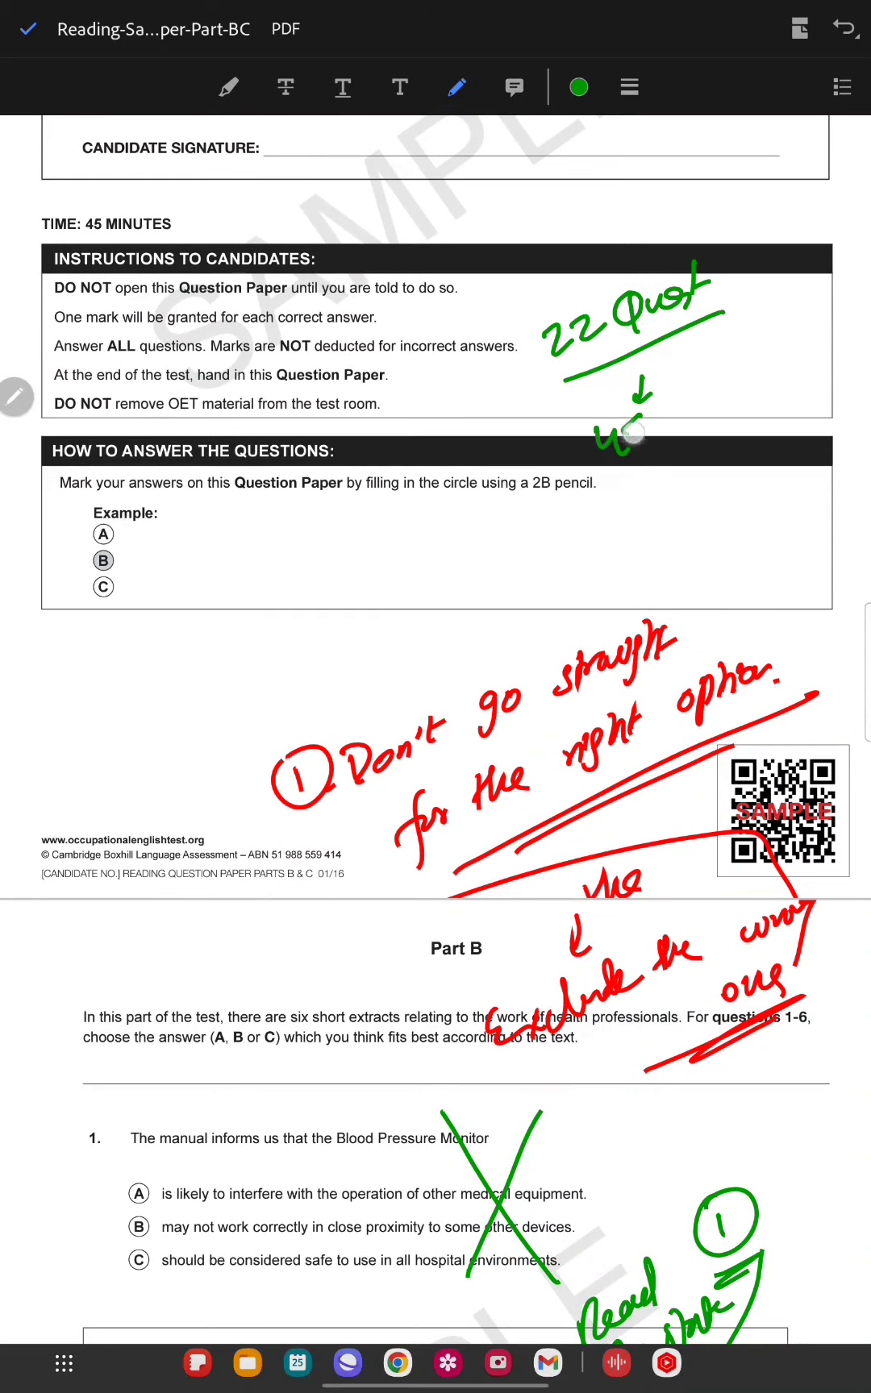
pyautogui.moveTo(613, 427); pyautogui.dragTo(703, 444)
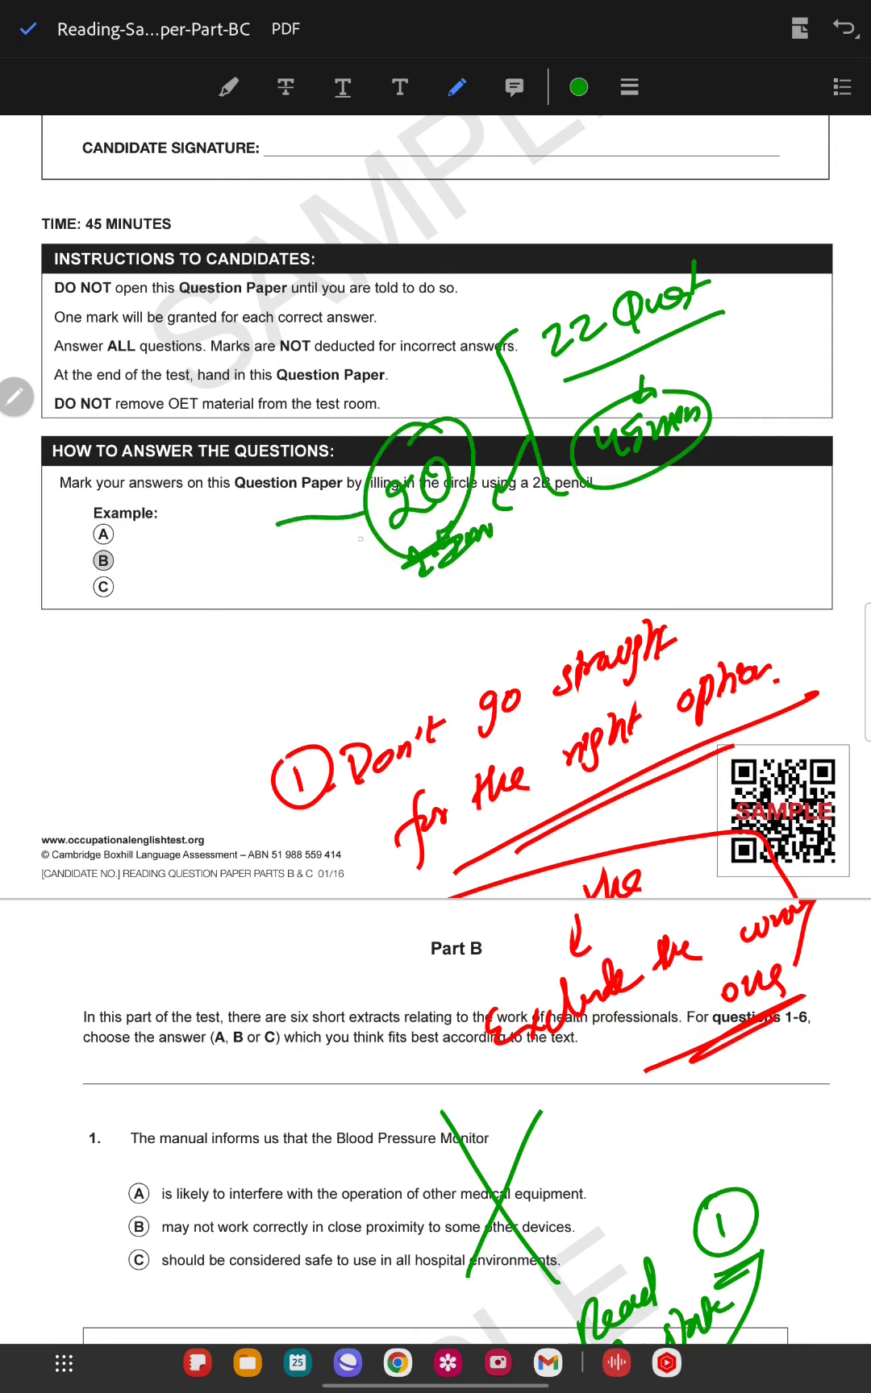
pyautogui.moveTo(346, 577); pyautogui.dragTo(303, 685)
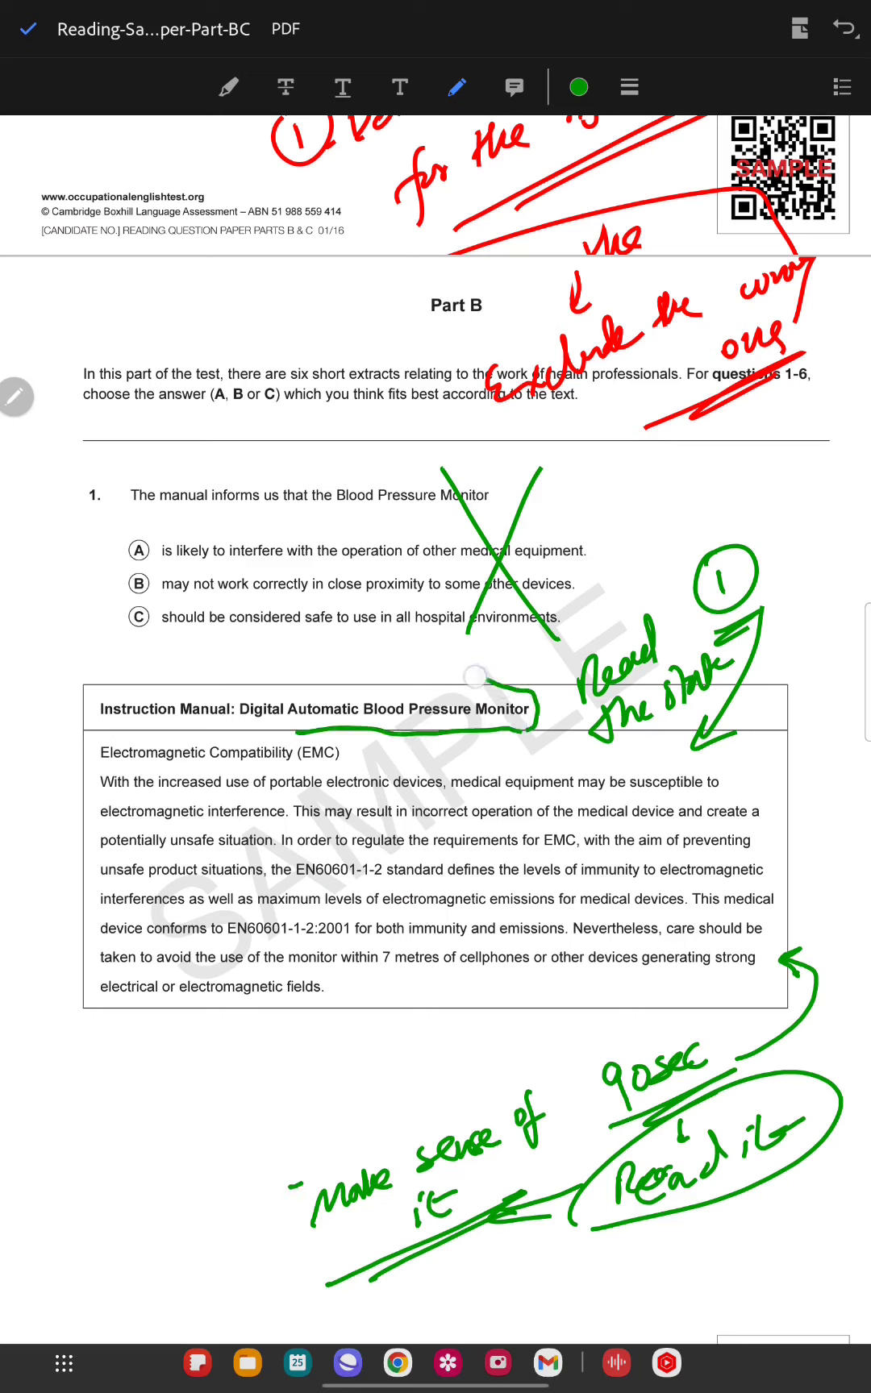
# - Circle the Instruction Manual title, underline phrases like '7 metres', and recolour the marks blue
pyautogui.moveTo(89, 703); pyautogui.dragTo(533, 729)
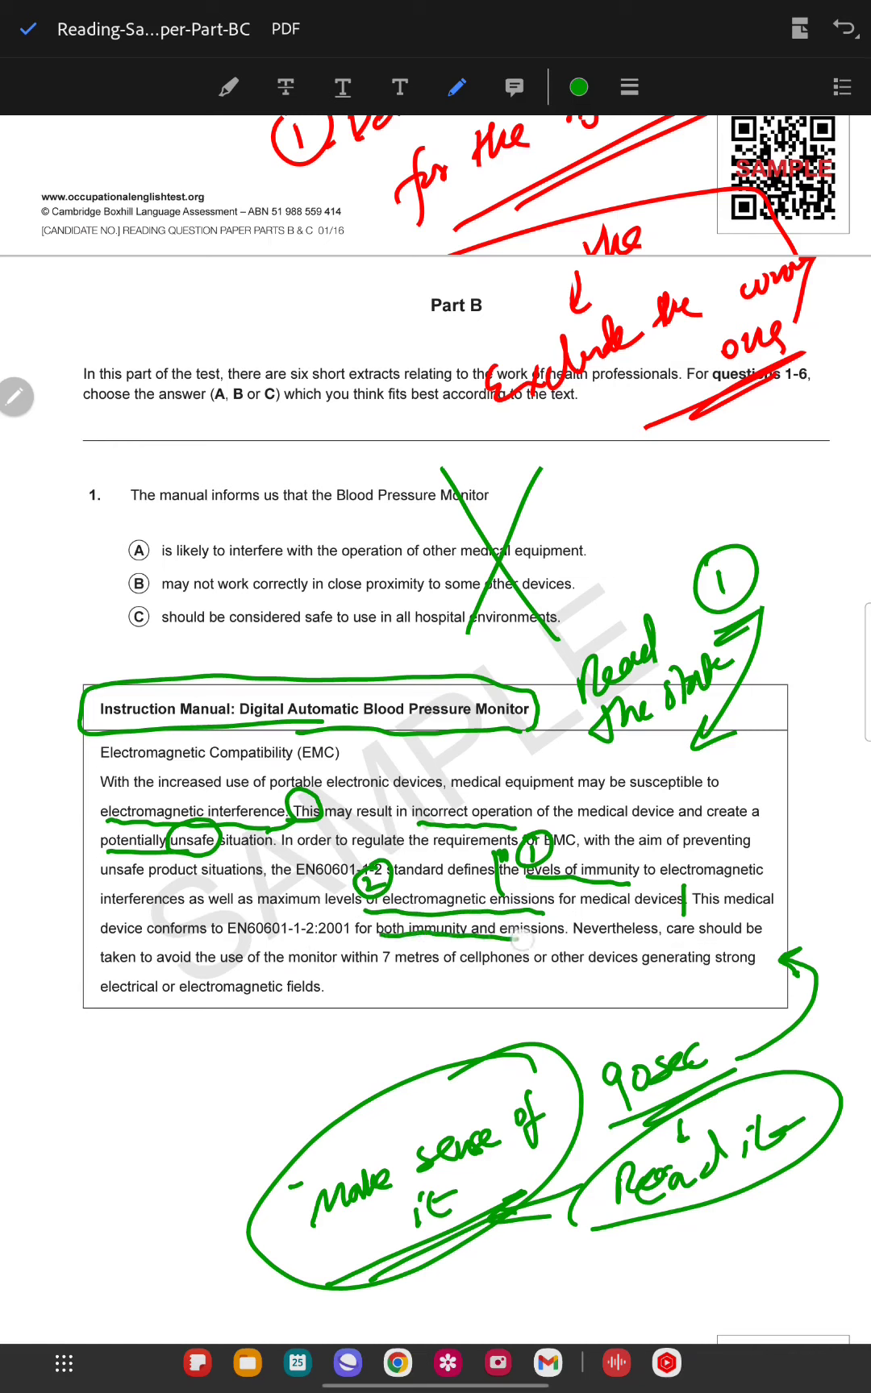
pyautogui.moveTo(392, 929); pyautogui.dragTo(552, 929)
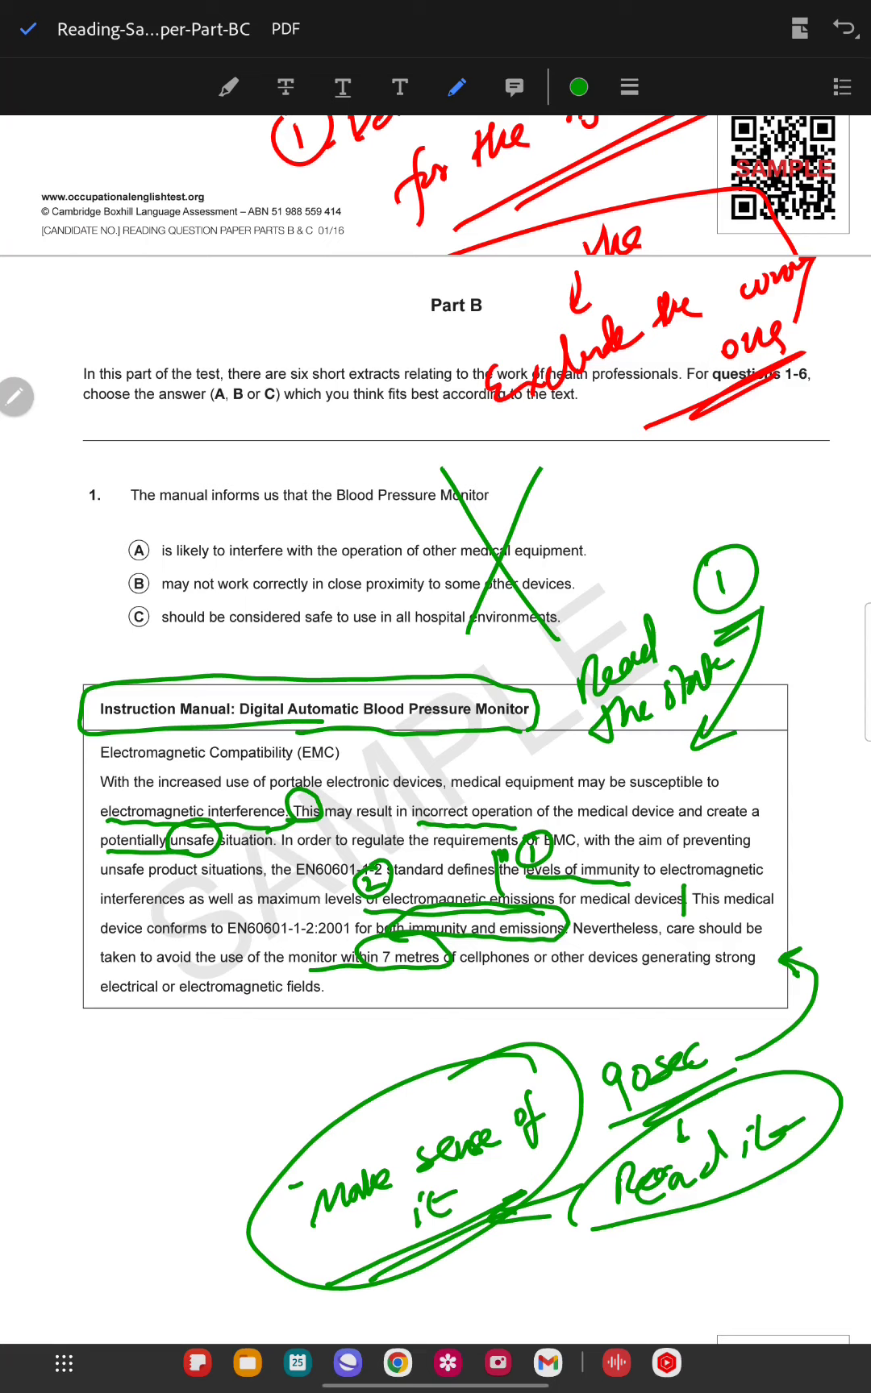
pyautogui.click(578, 87)
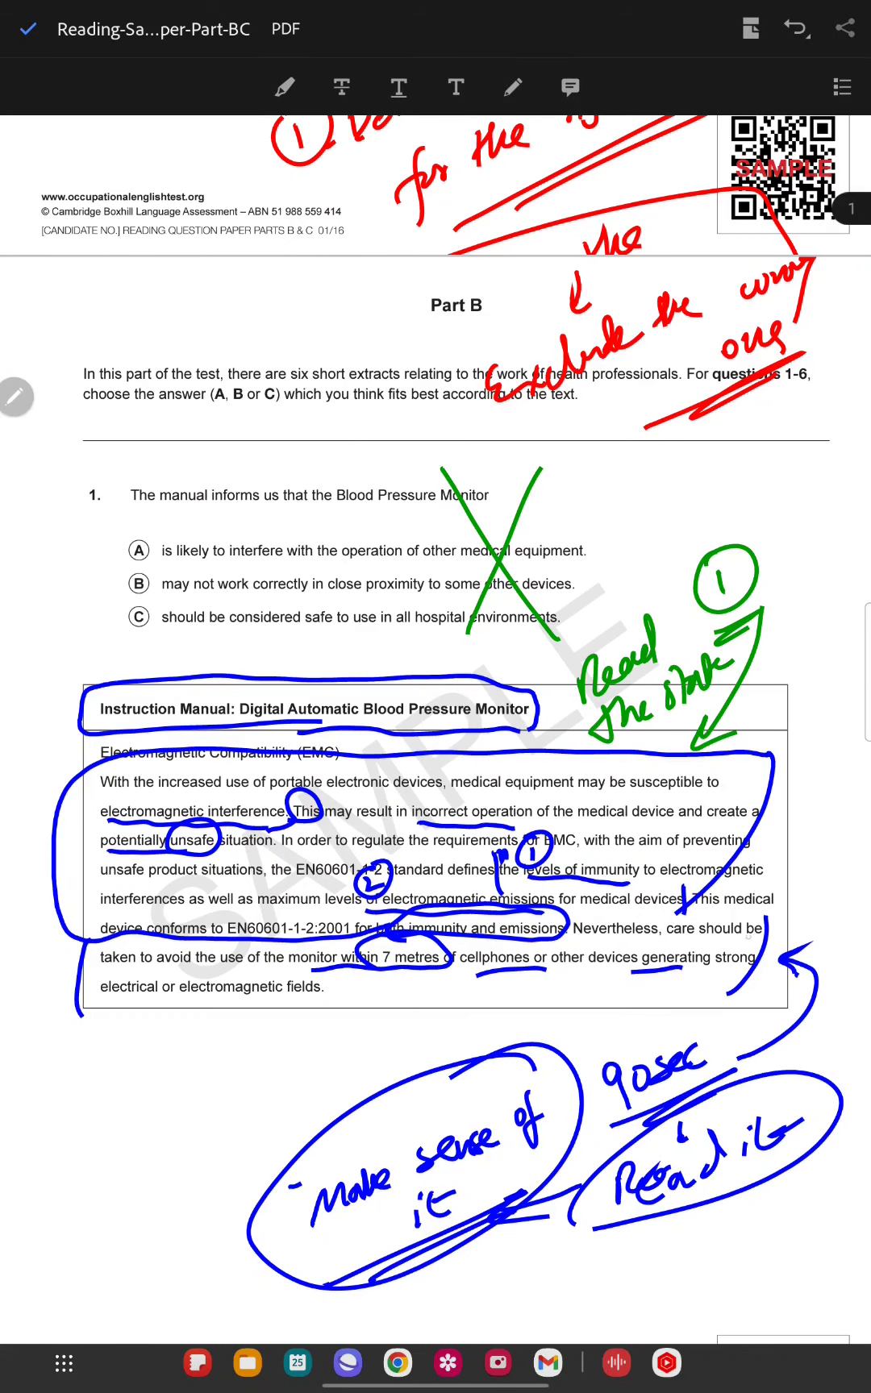
# - Scroll down to the extract's closing sentence about keeping the monitor away from devices
pyautogui.scroll(-3)
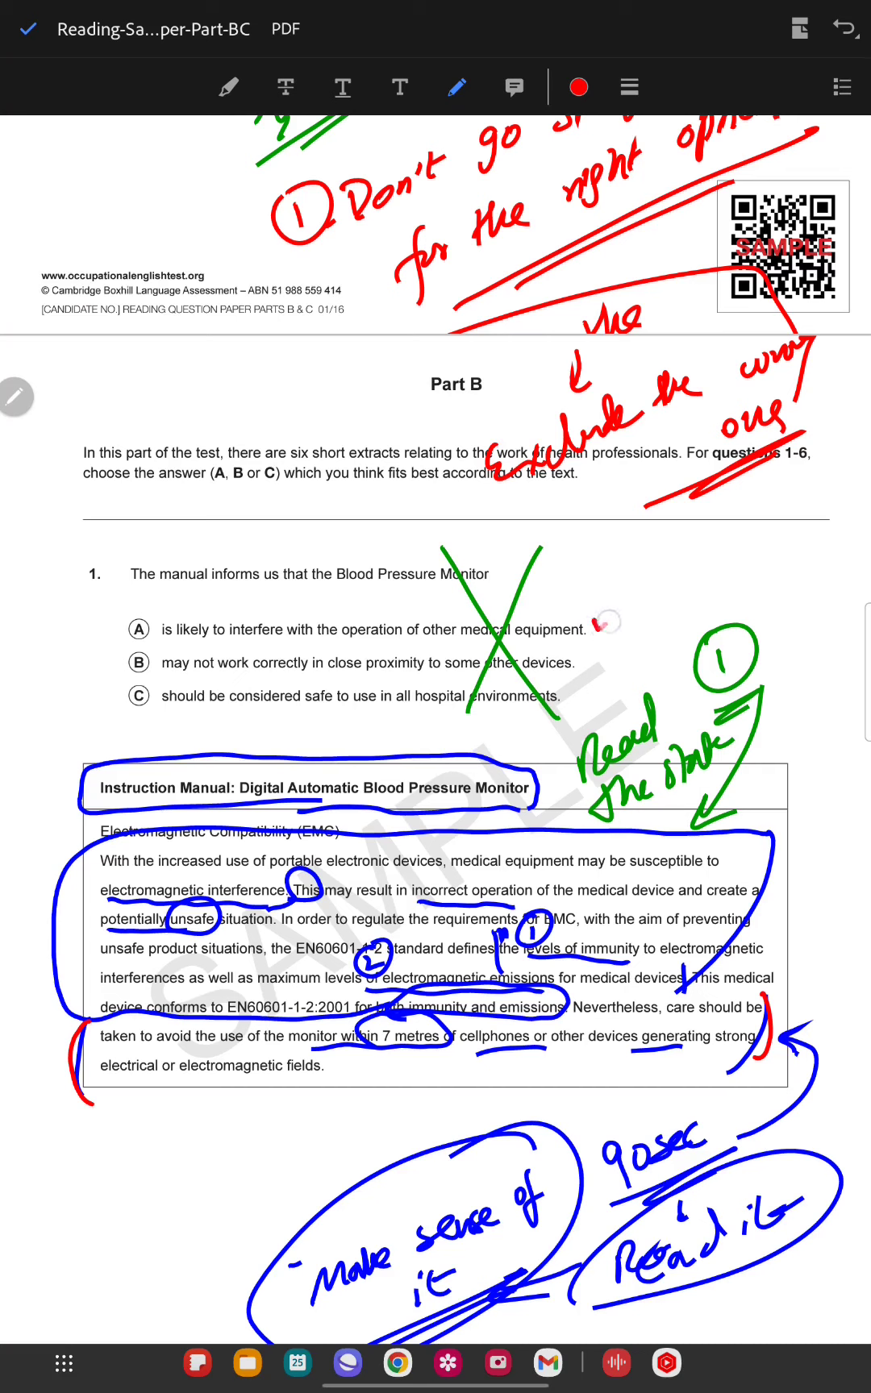
# - Tick options A and B of question 1 in red, then mark option A as wrong
pyautogui.moveTo(591, 621); pyautogui.dragTo(626, 618)
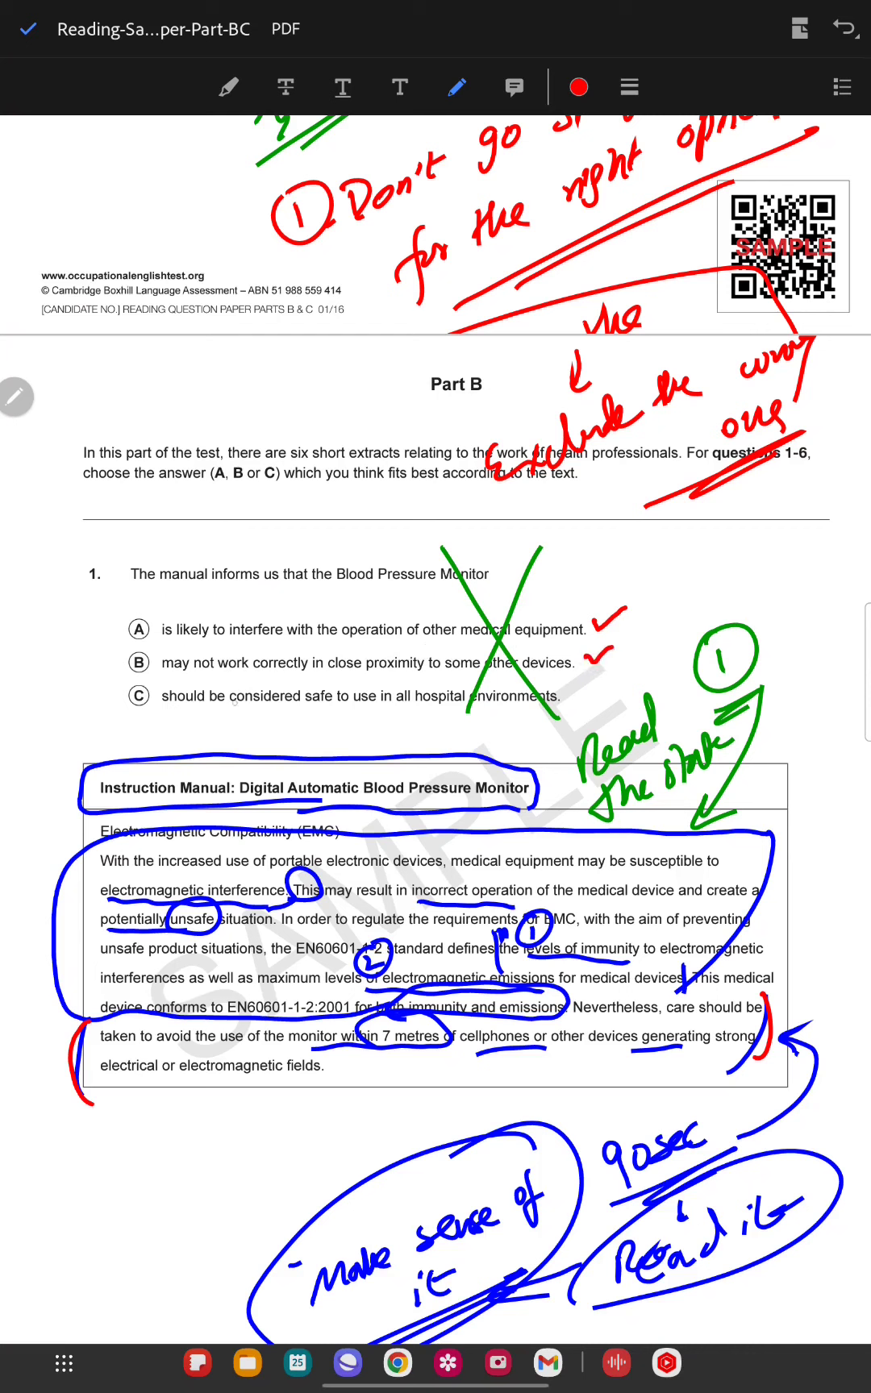
pyautogui.moveTo(160, 696); pyautogui.dragTo(556, 696)
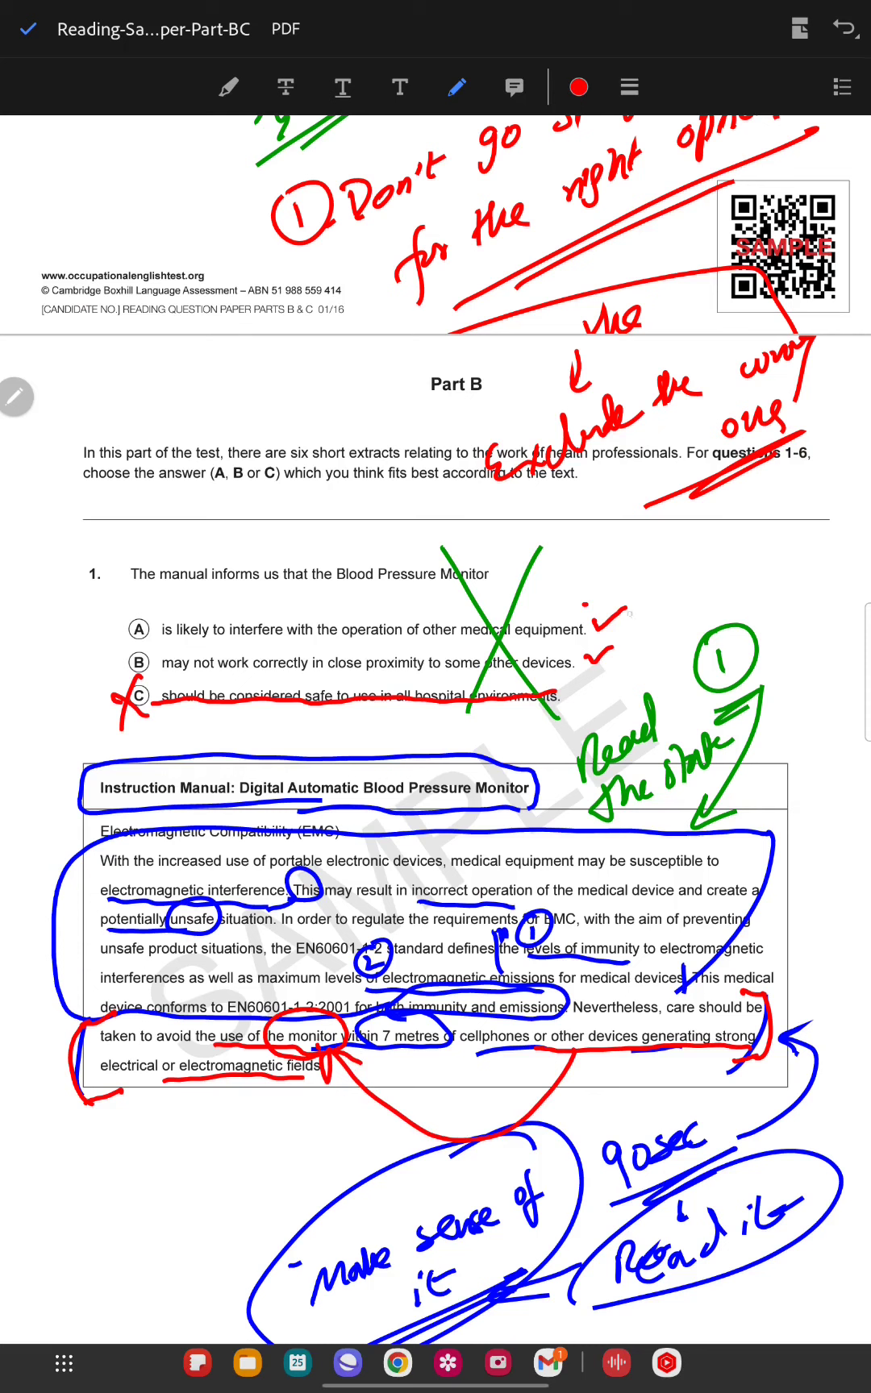
pyautogui.moveTo(609, 626); pyautogui.dragTo(630, 622)
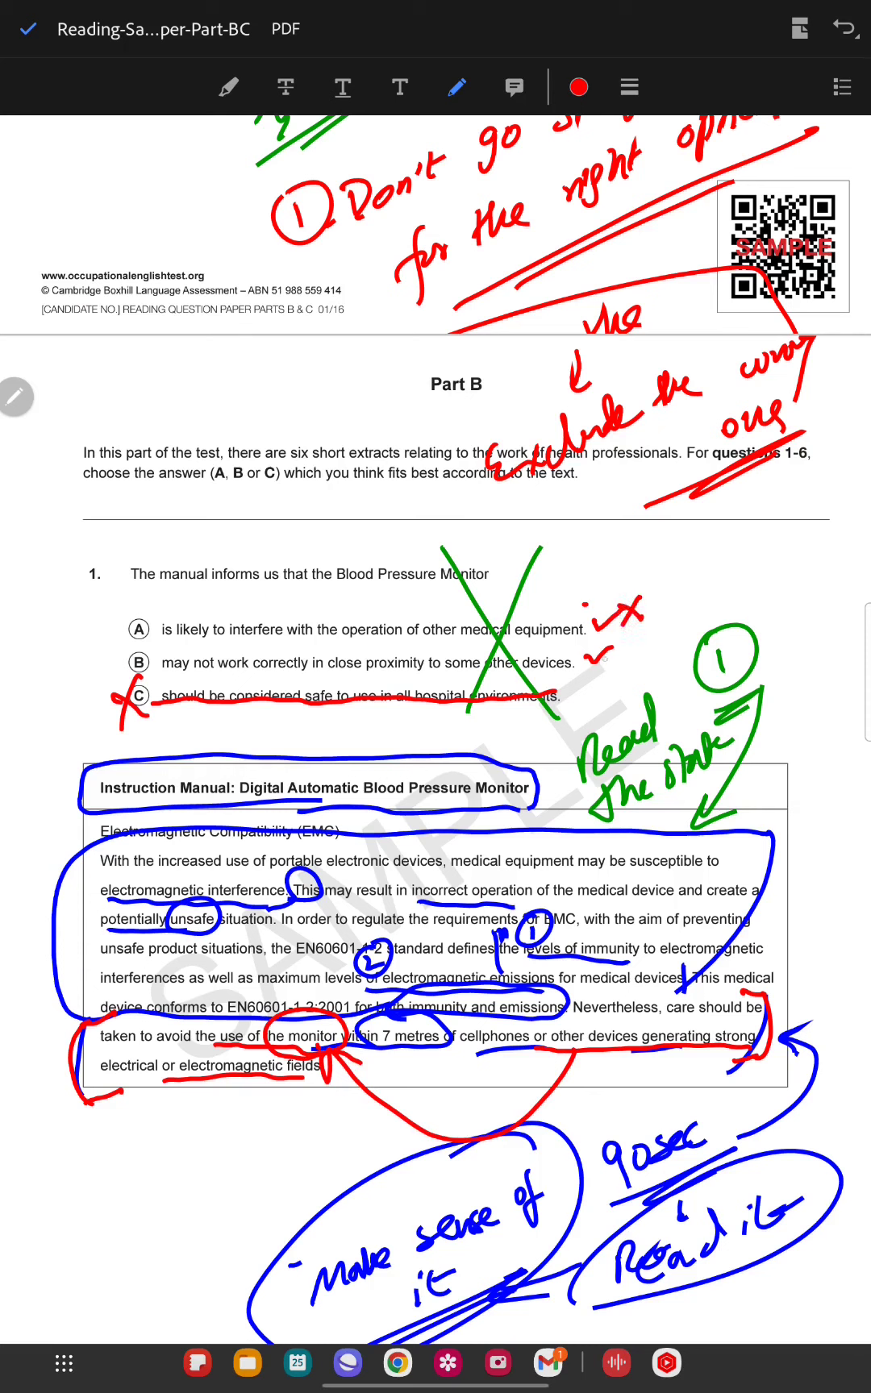
# - Circle option B in red as the correct answer to question 1
pyautogui.moveTo(360, 642); pyautogui.dragTo(609, 642)
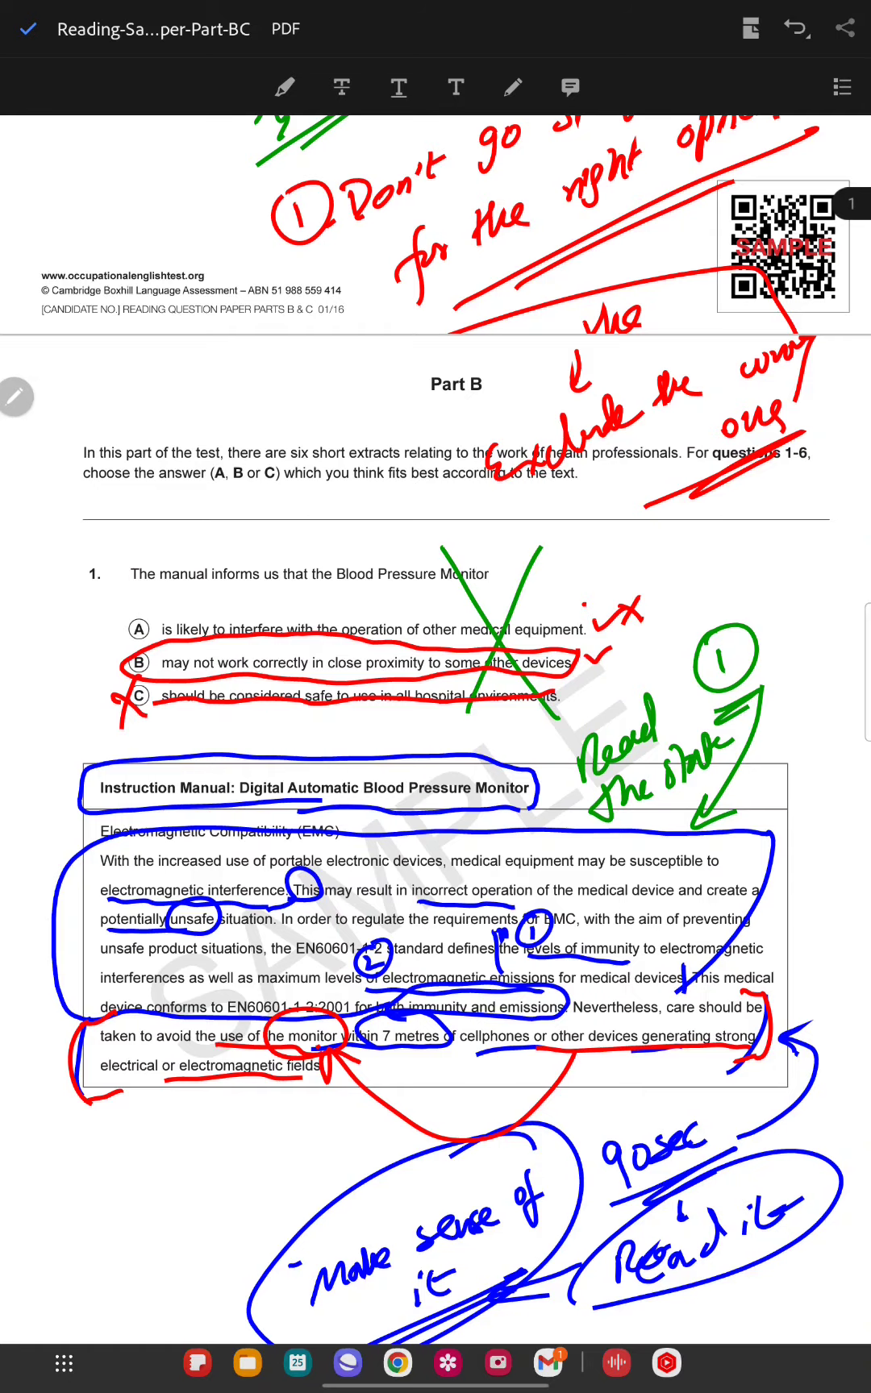
# - Bracket Part C's first paragraph in red, write '90sec' above it, and mark key phrases
pyautogui.scroll(-3)
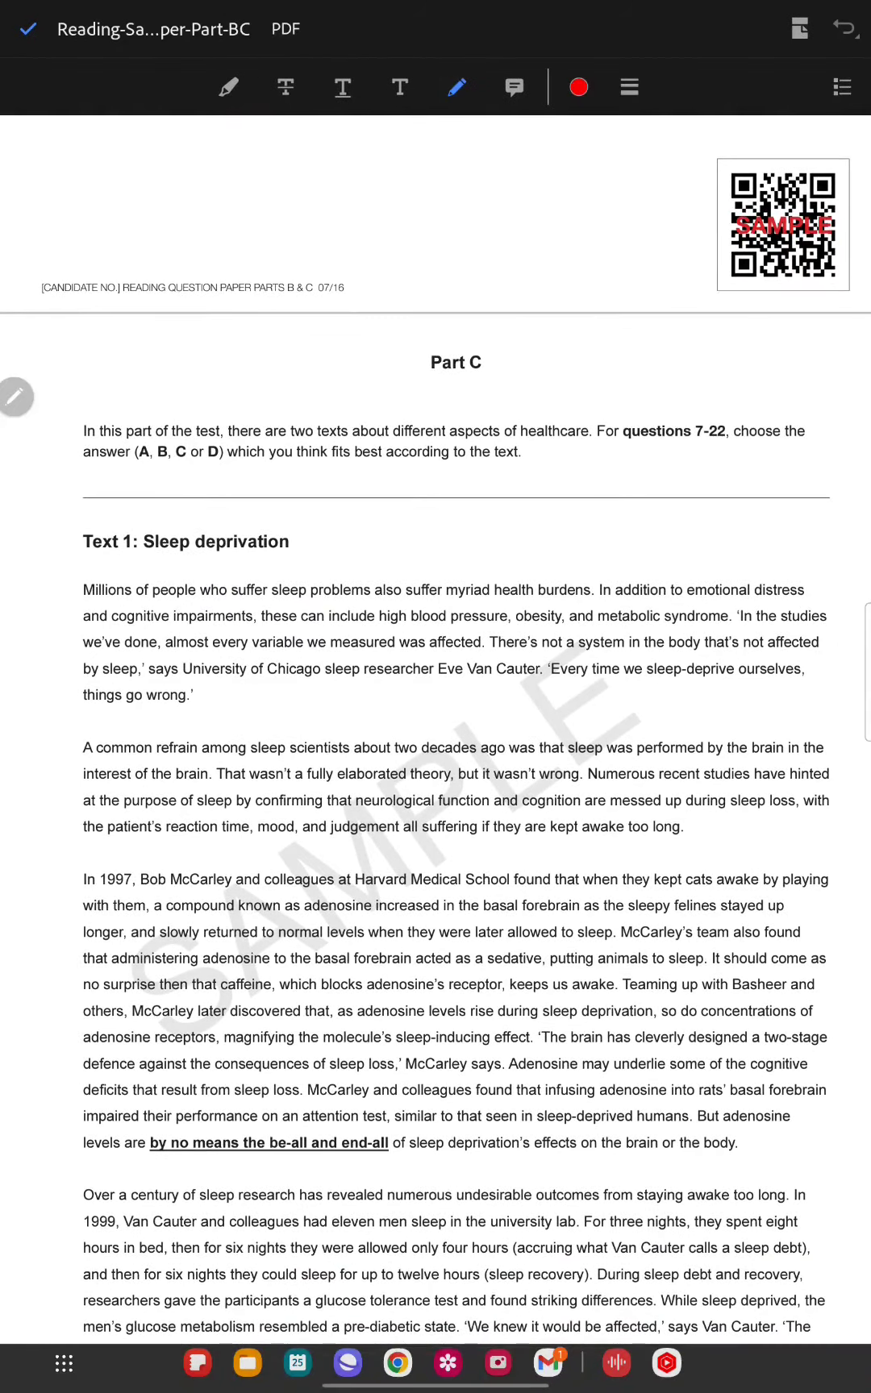
pyautogui.moveTo(804, 574); pyautogui.dragTo(796, 711)
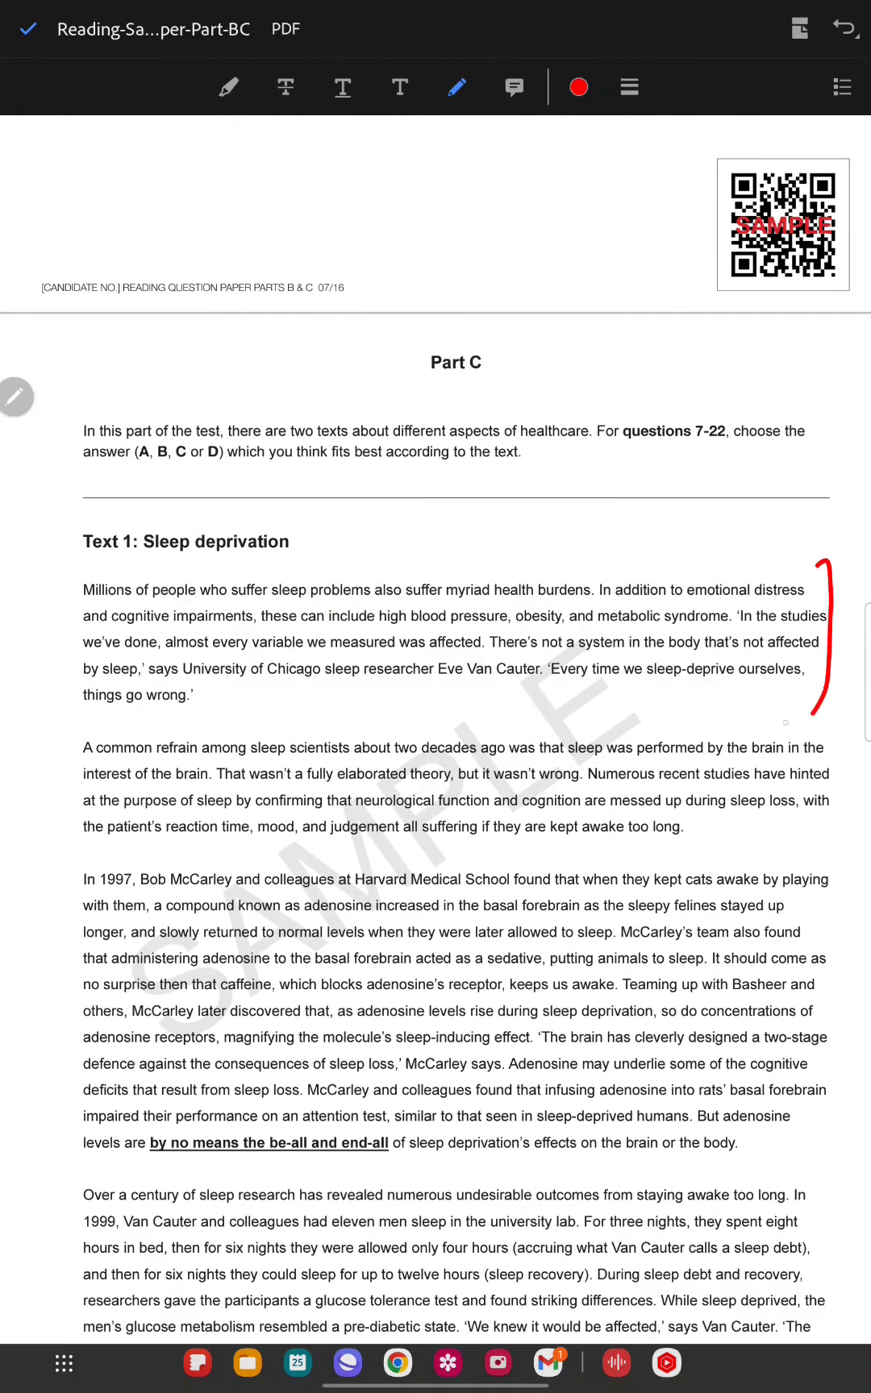
pyautogui.moveTo(80, 586); pyautogui.dragTo(79, 703)
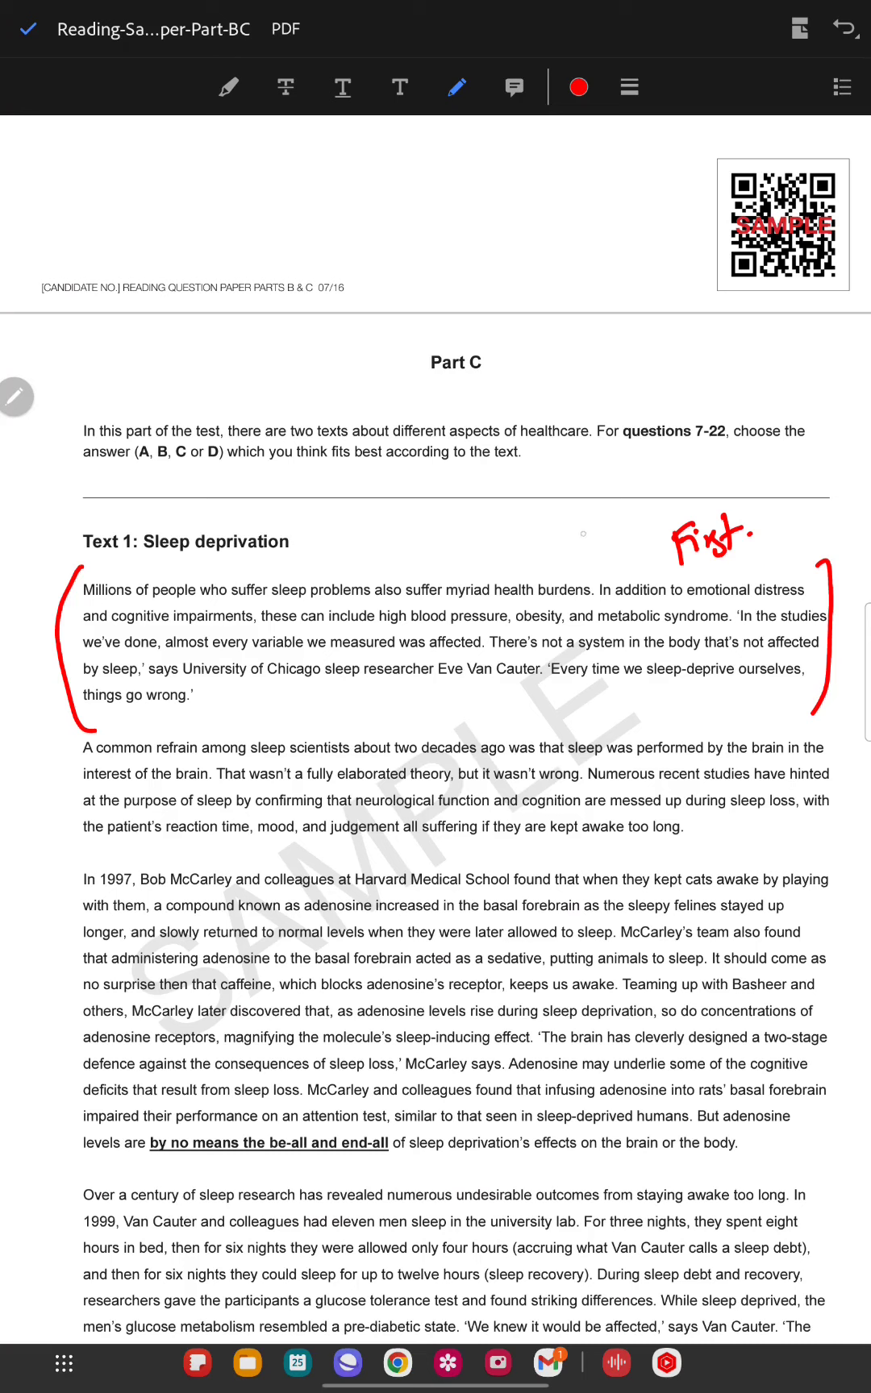
pyautogui.moveTo(578, 533); pyautogui.dragTo(662, 529)
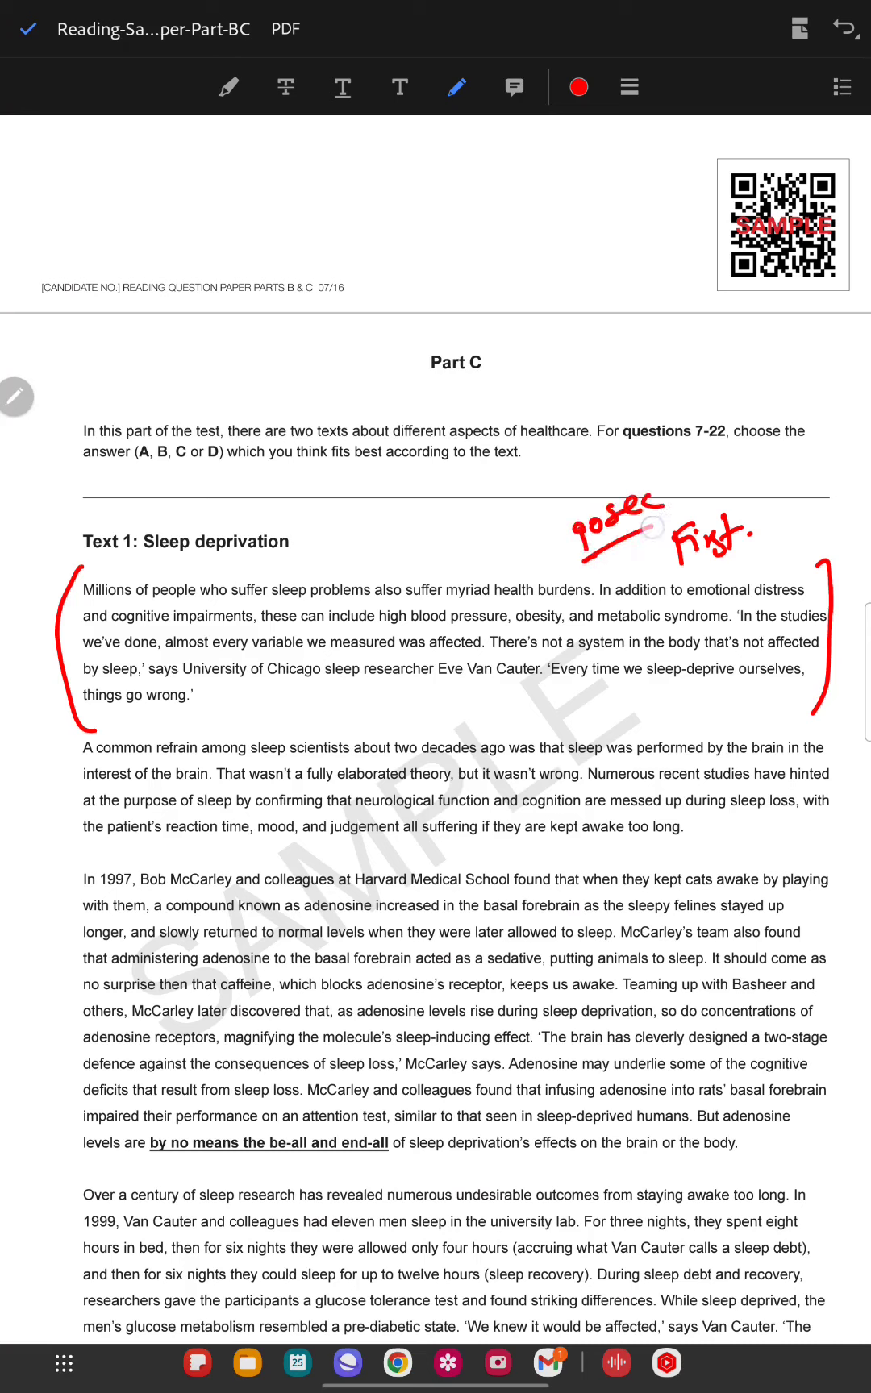
pyautogui.moveTo(640, 550); pyautogui.dragTo(622, 586)
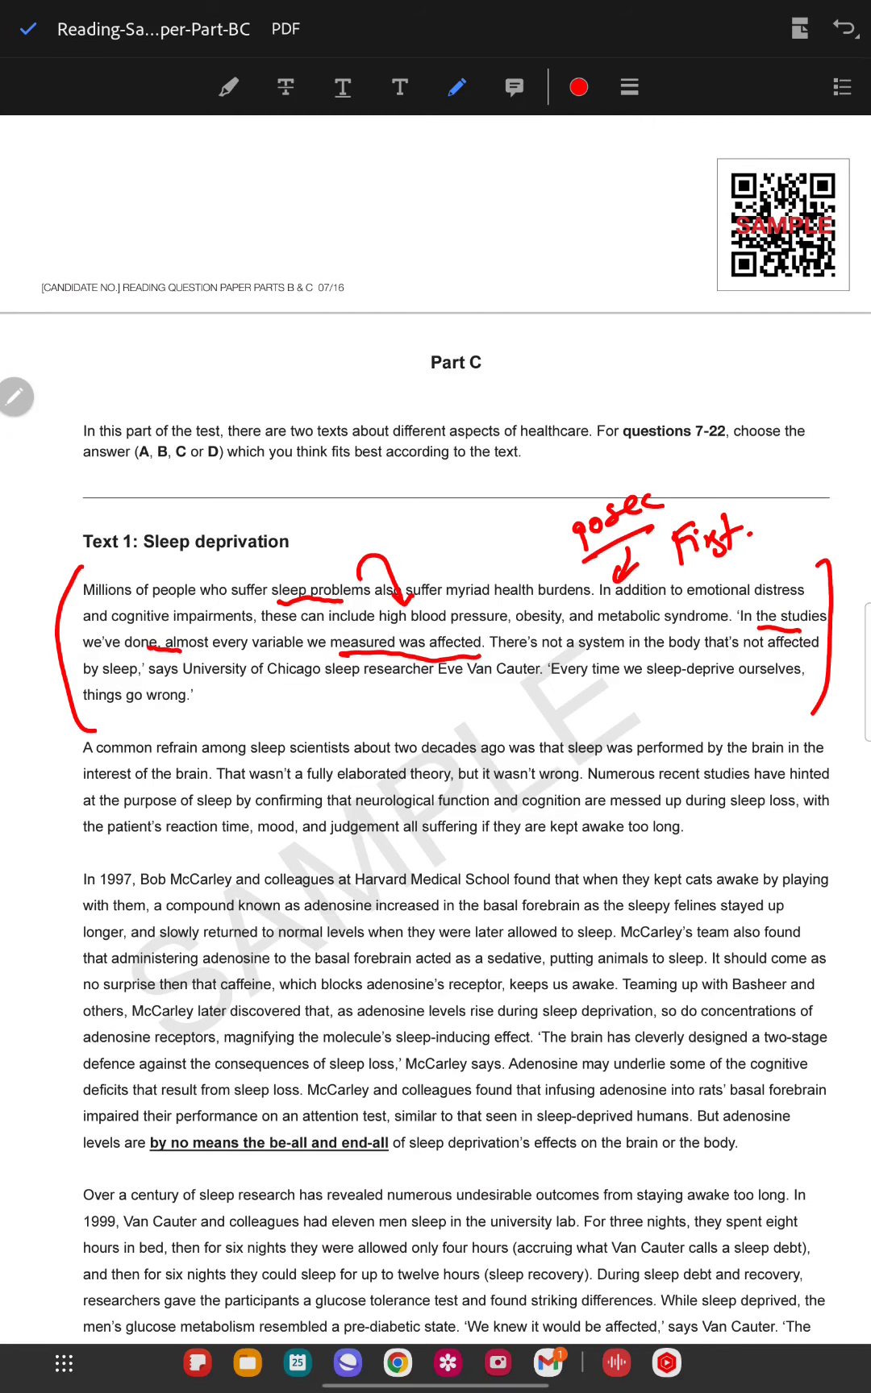
# - Write 'studies: 1 Do they agree 2 if not, then why' up top and underline 'Eve Van Cauter'
pyautogui.moveTo(355, 218); pyautogui.dragTo(364, 200)
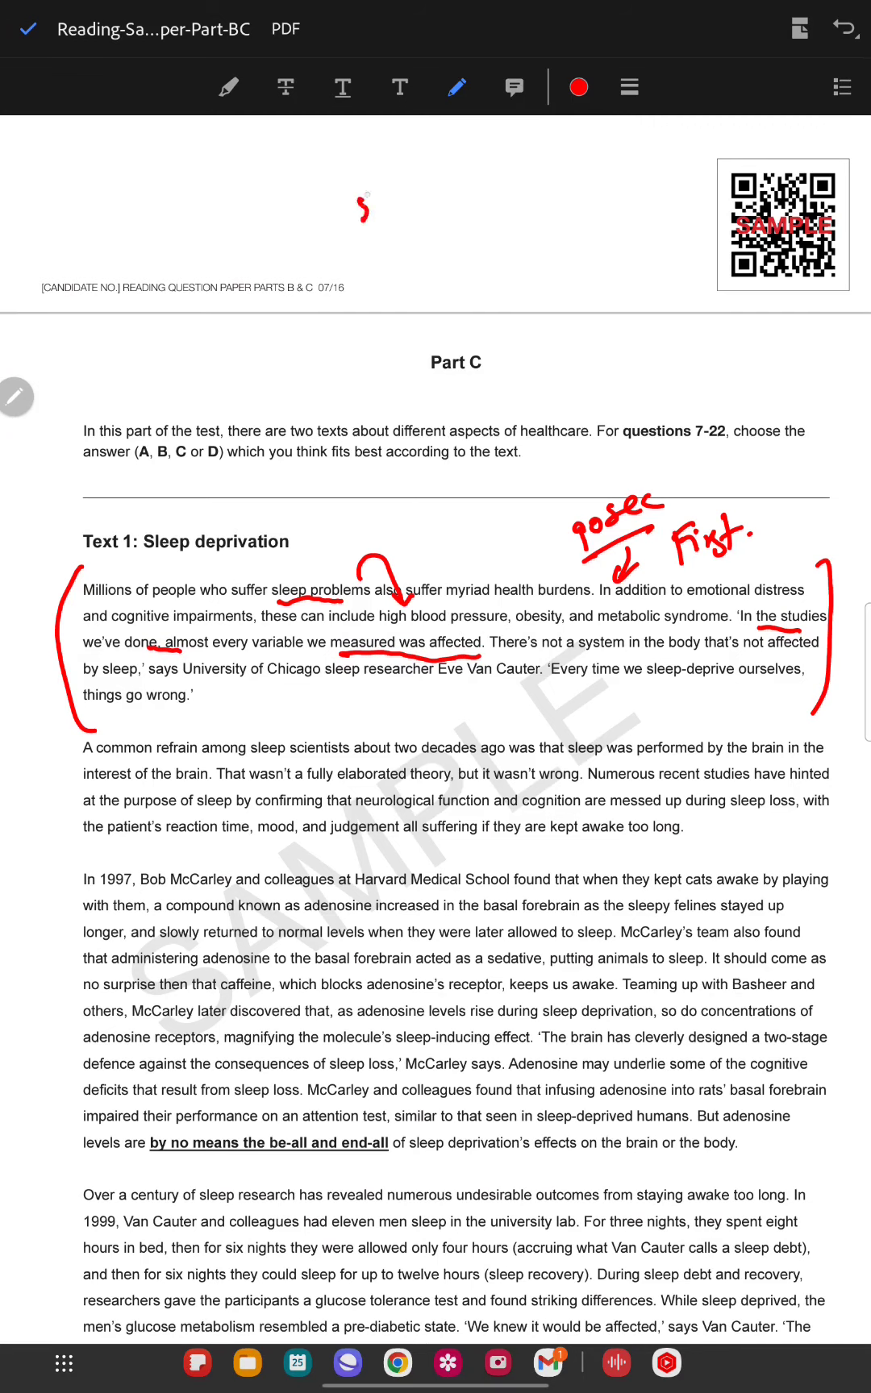
pyautogui.moveTo(359, 209); pyautogui.dragTo(435, 177)
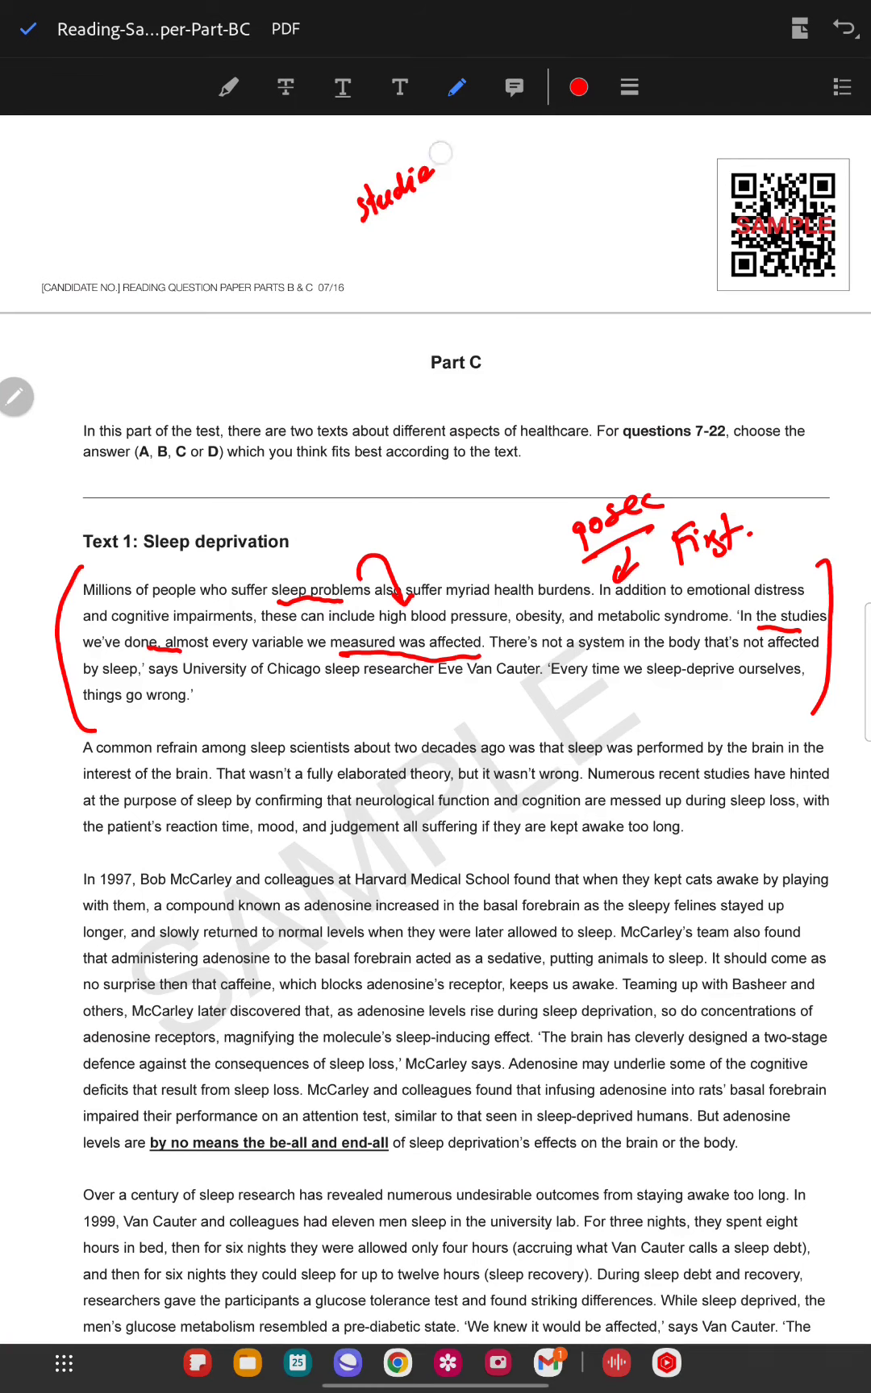
pyautogui.moveTo(427, 186); pyautogui.dragTo(454, 258)
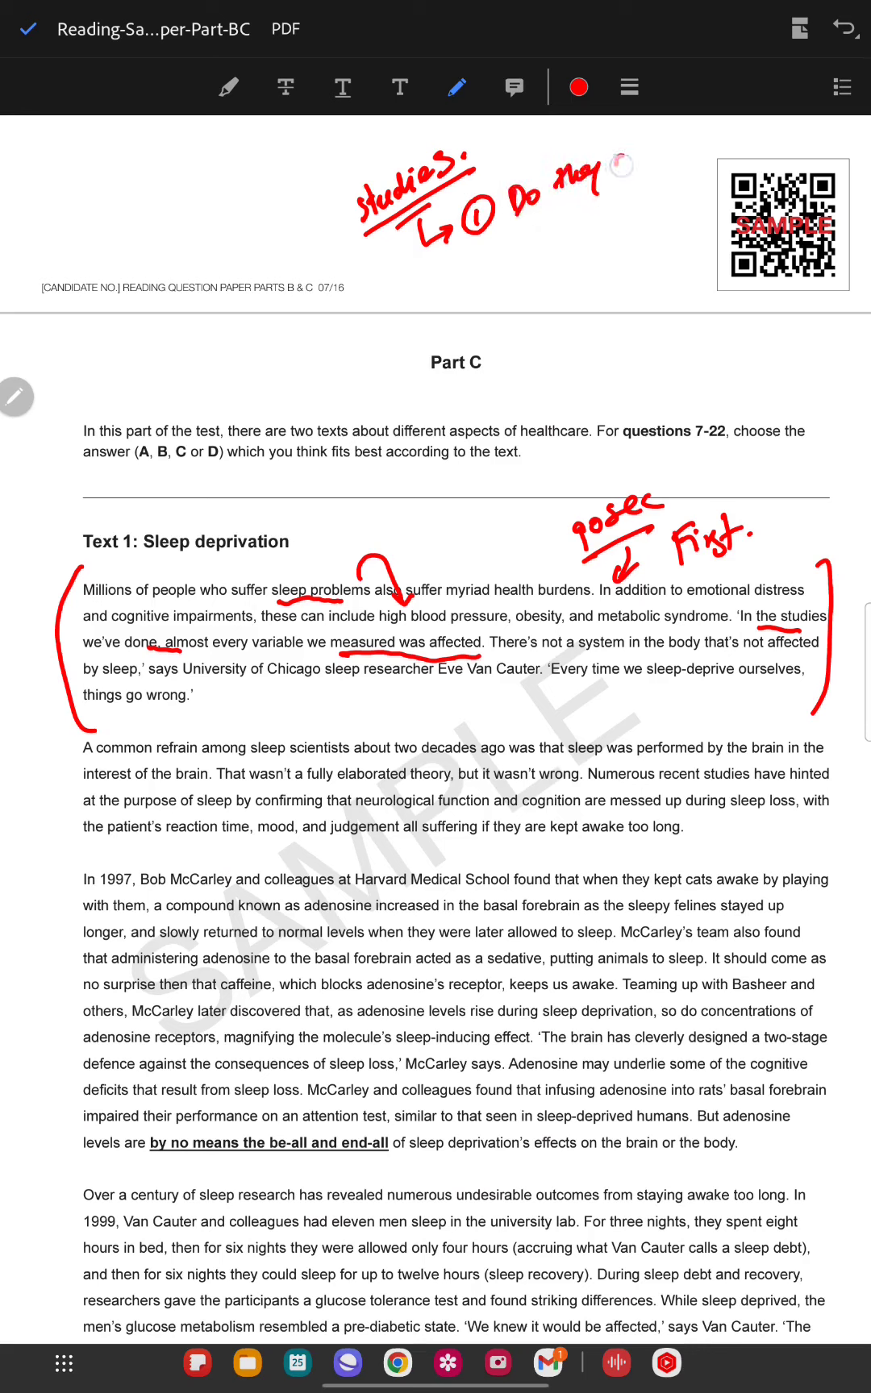
pyautogui.moveTo(604, 191); pyautogui.dragTo(667, 178)
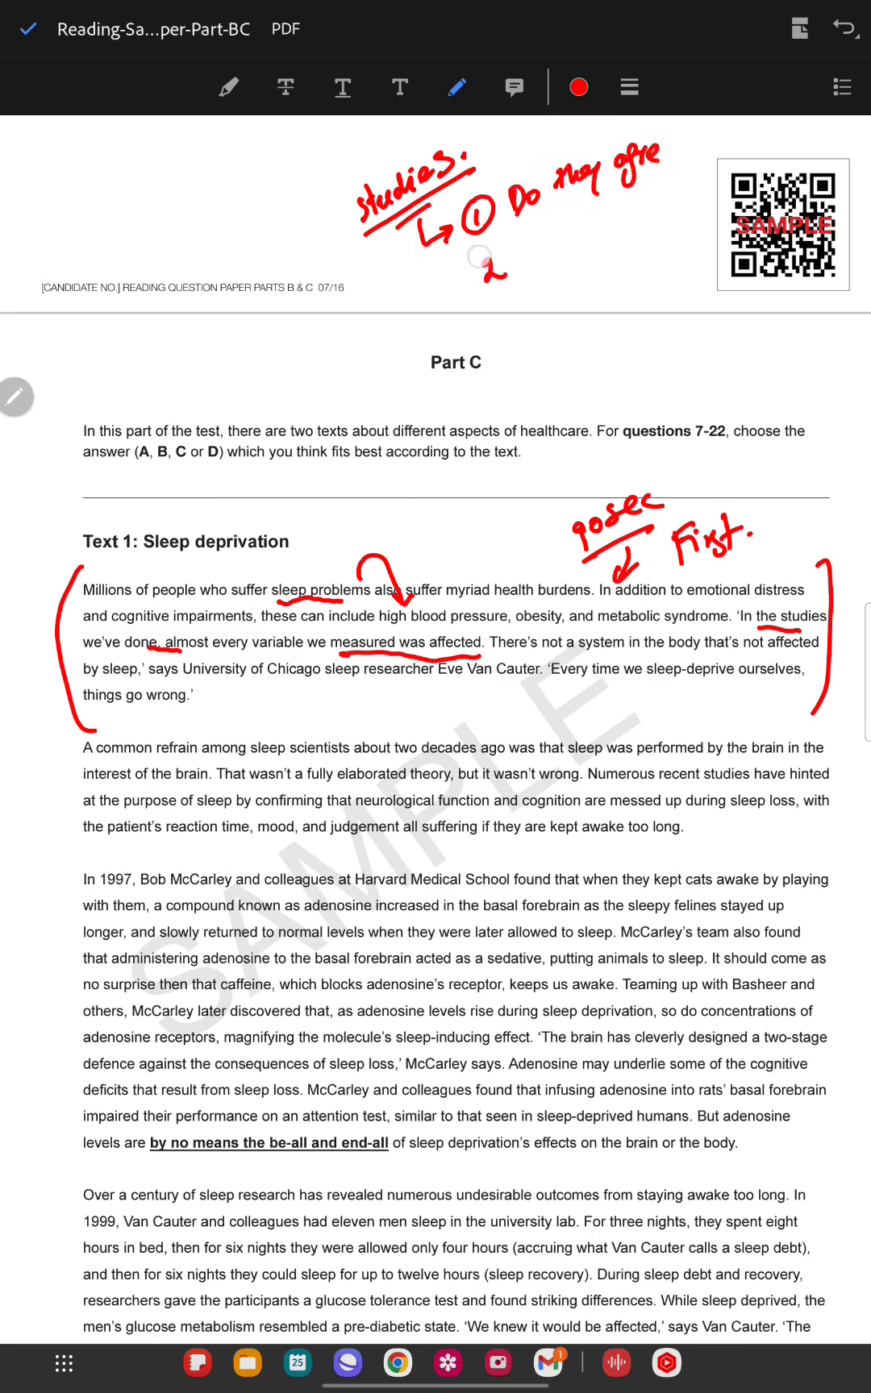
pyautogui.moveTo(480, 258); pyautogui.dragTo(604, 231)
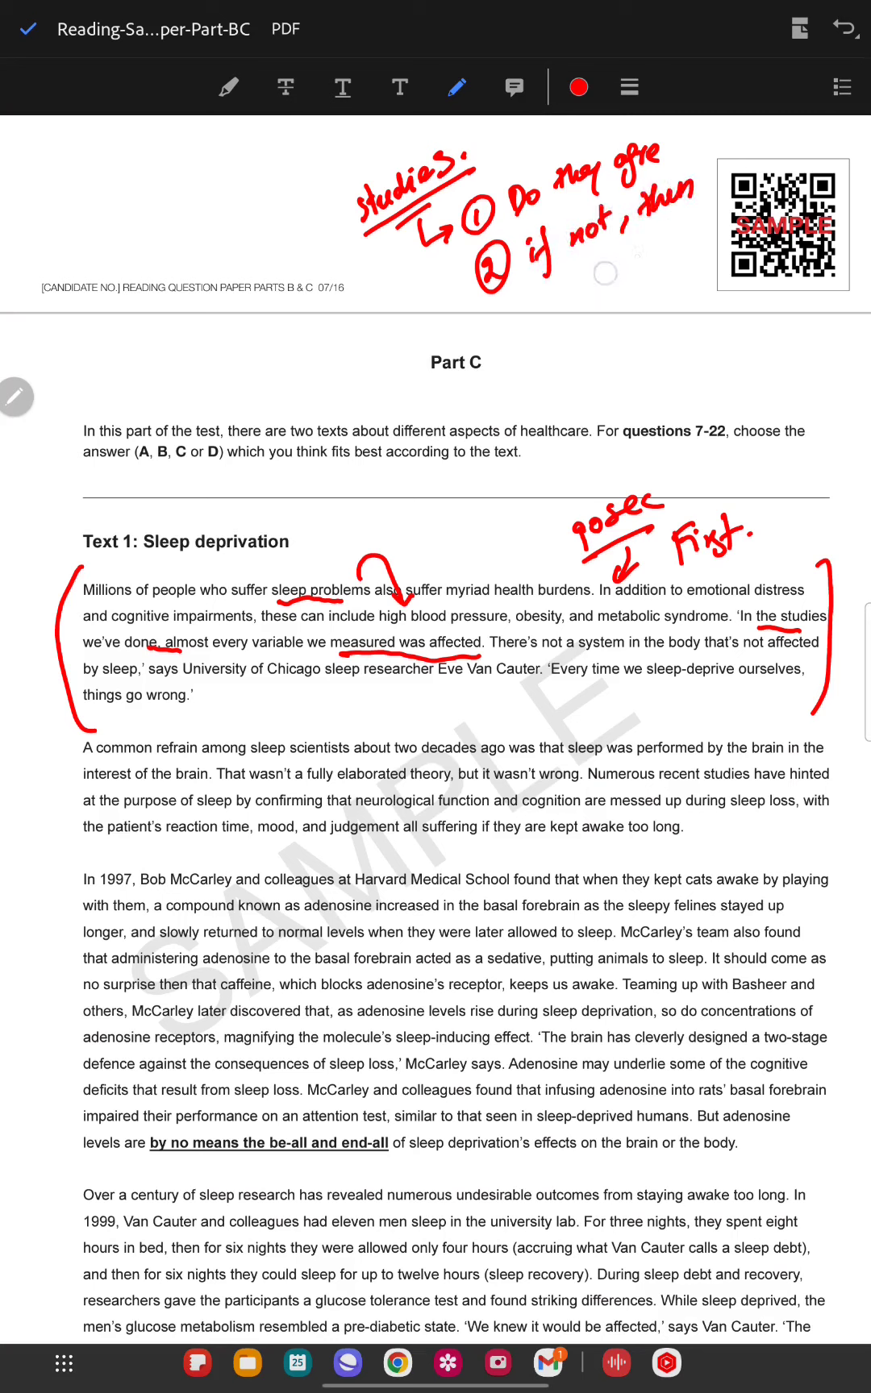
pyautogui.moveTo(639, 249); pyautogui.dragTo(658, 276)
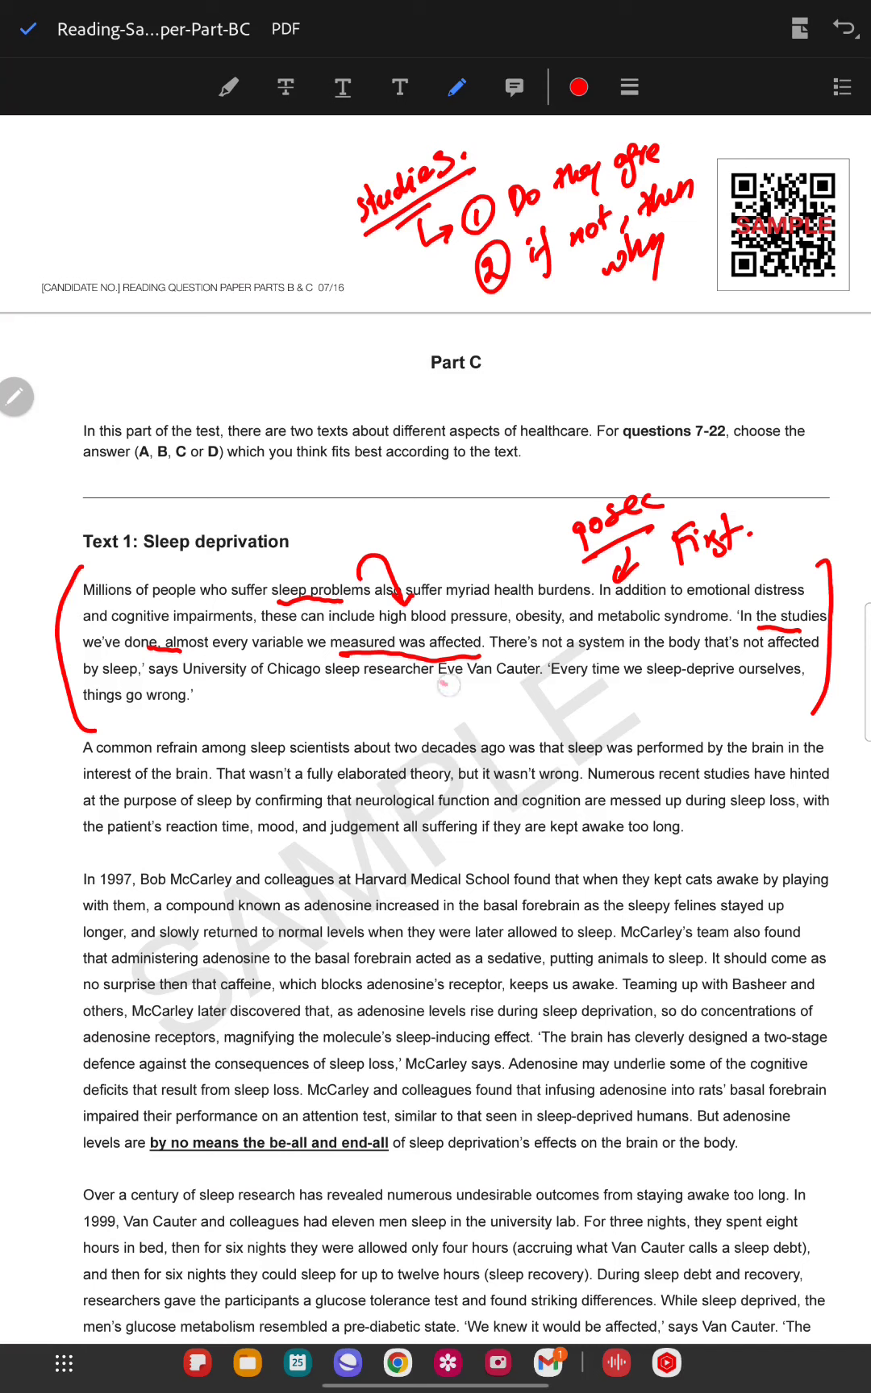
pyautogui.moveTo(436, 684); pyautogui.dragTo(538, 685)
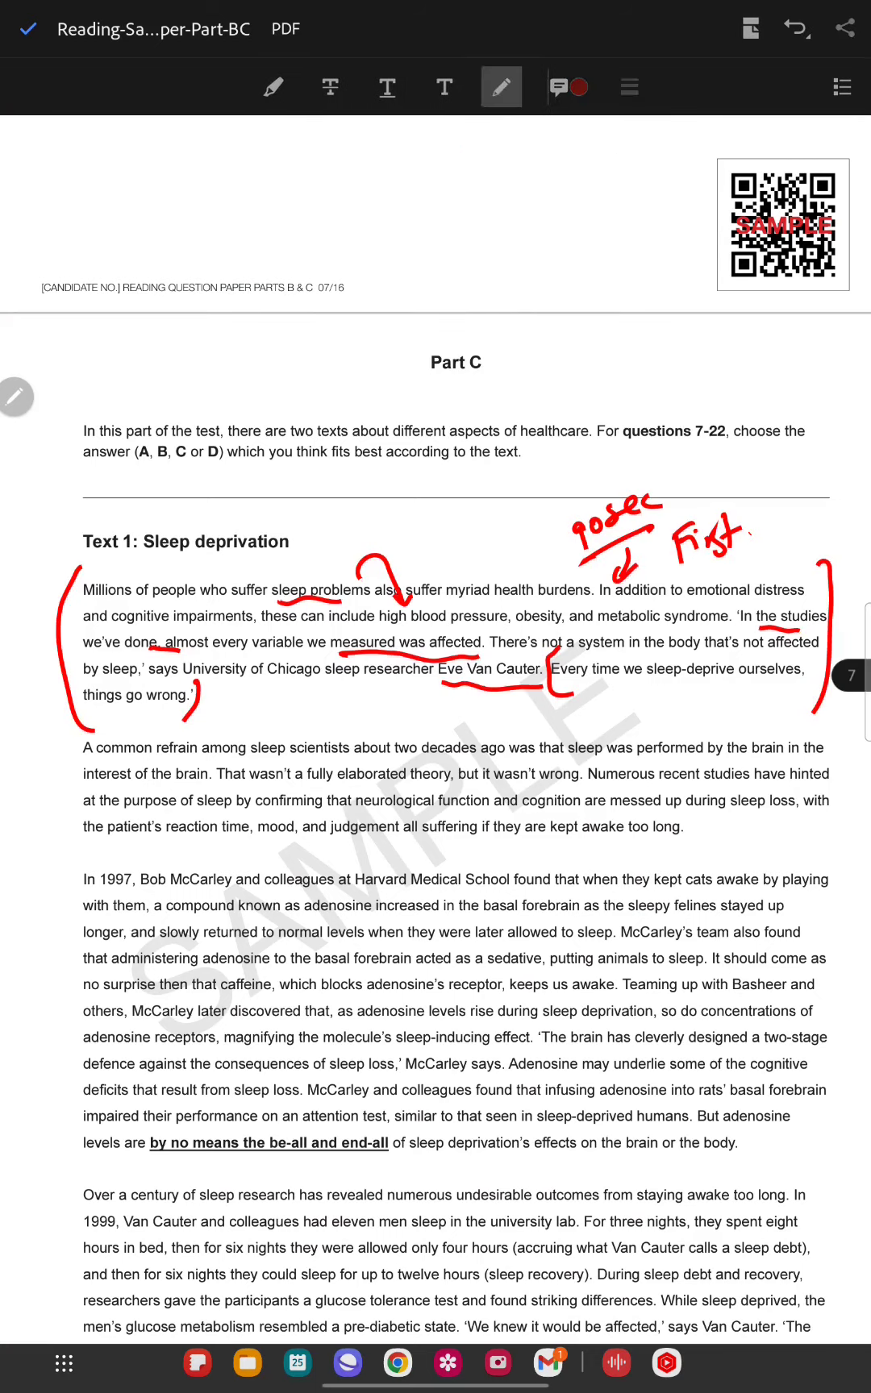
# - Scroll to Questions 7-14 and underline 'Eve Van Cauter' in question 7
pyautogui.scroll(-3)
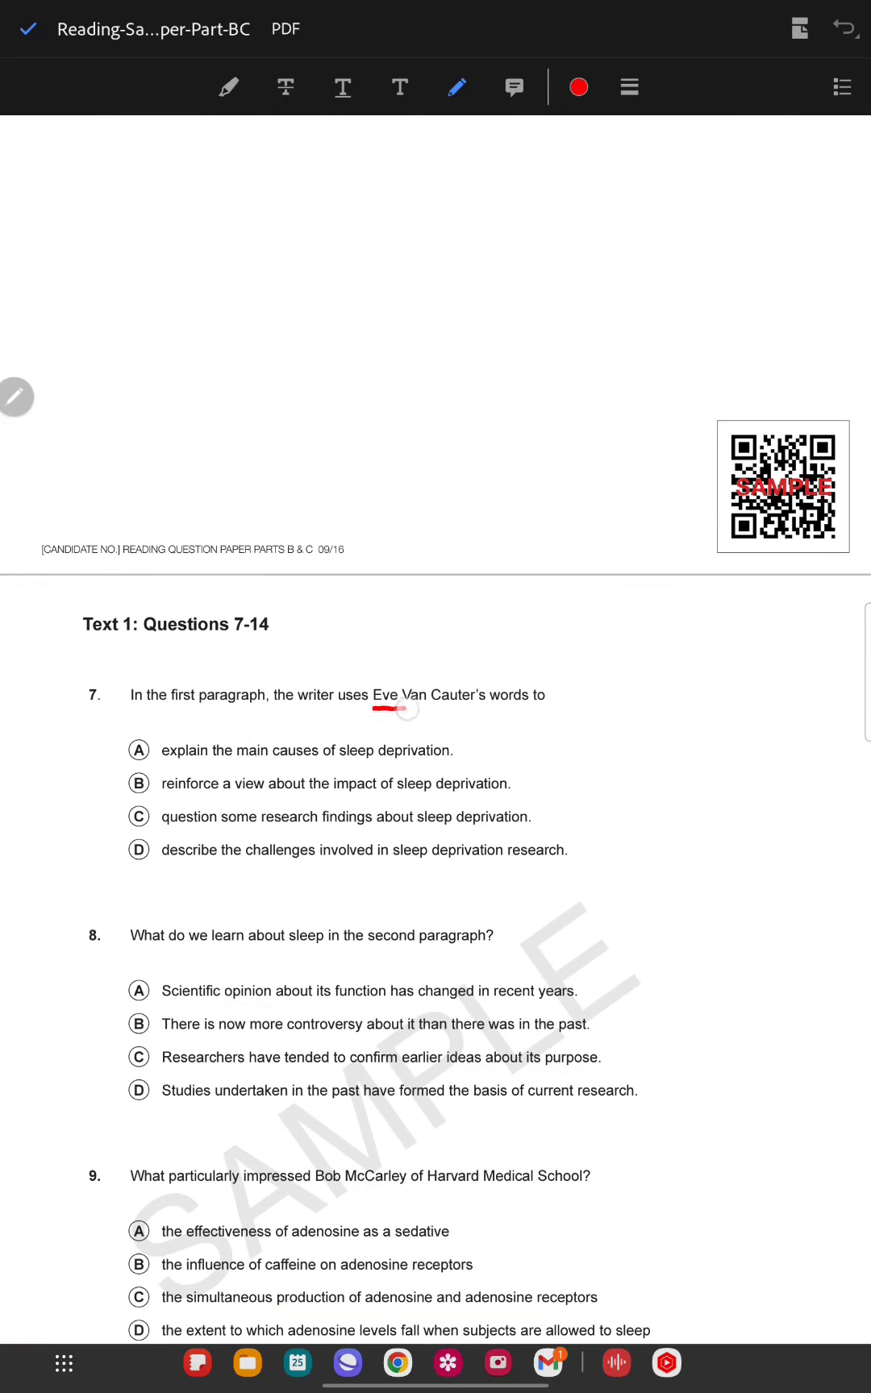
pyautogui.moveTo(377, 707); pyautogui.dragTo(547, 693)
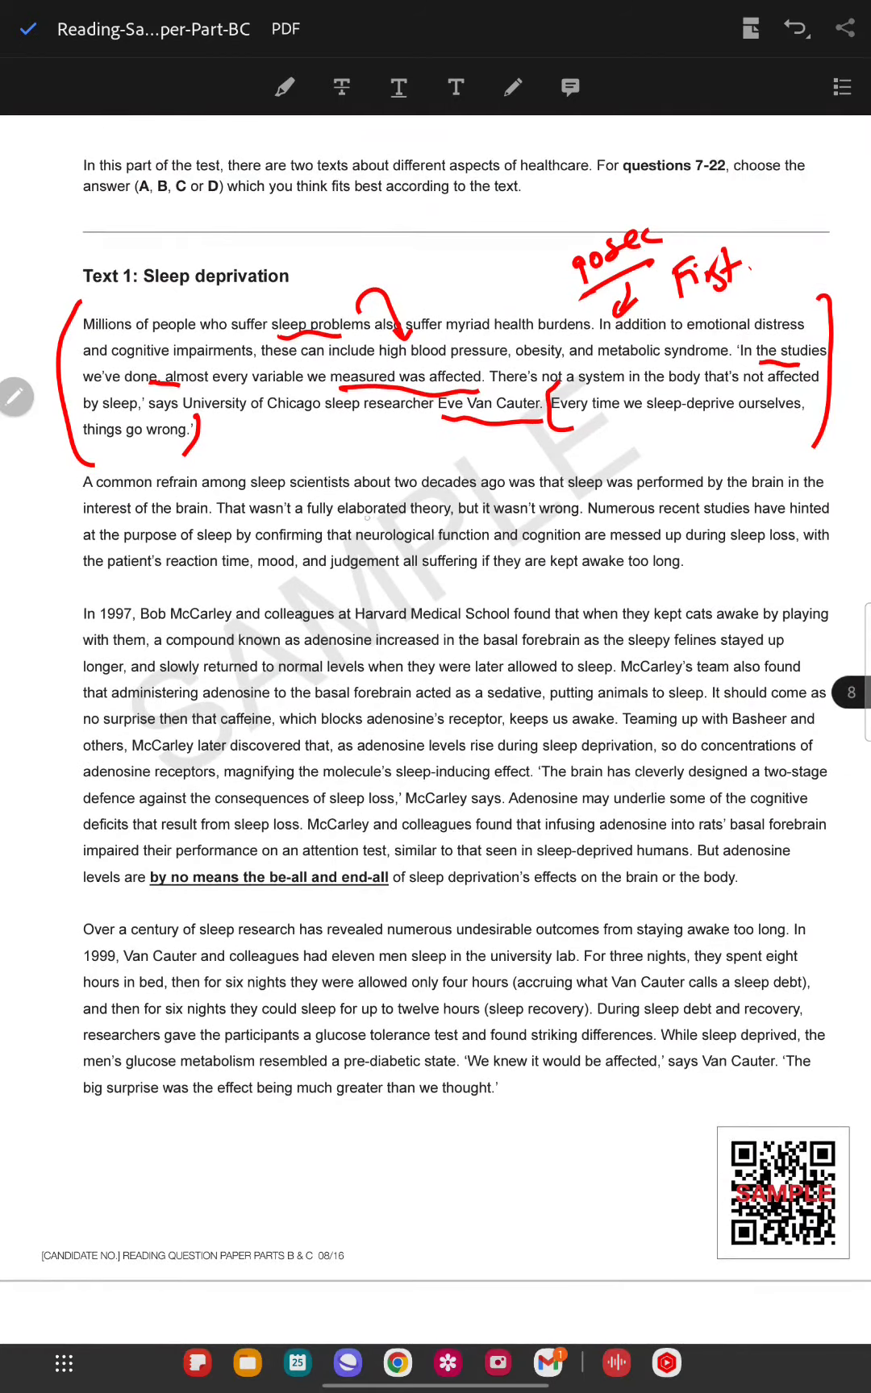
pyautogui.scroll(-3)
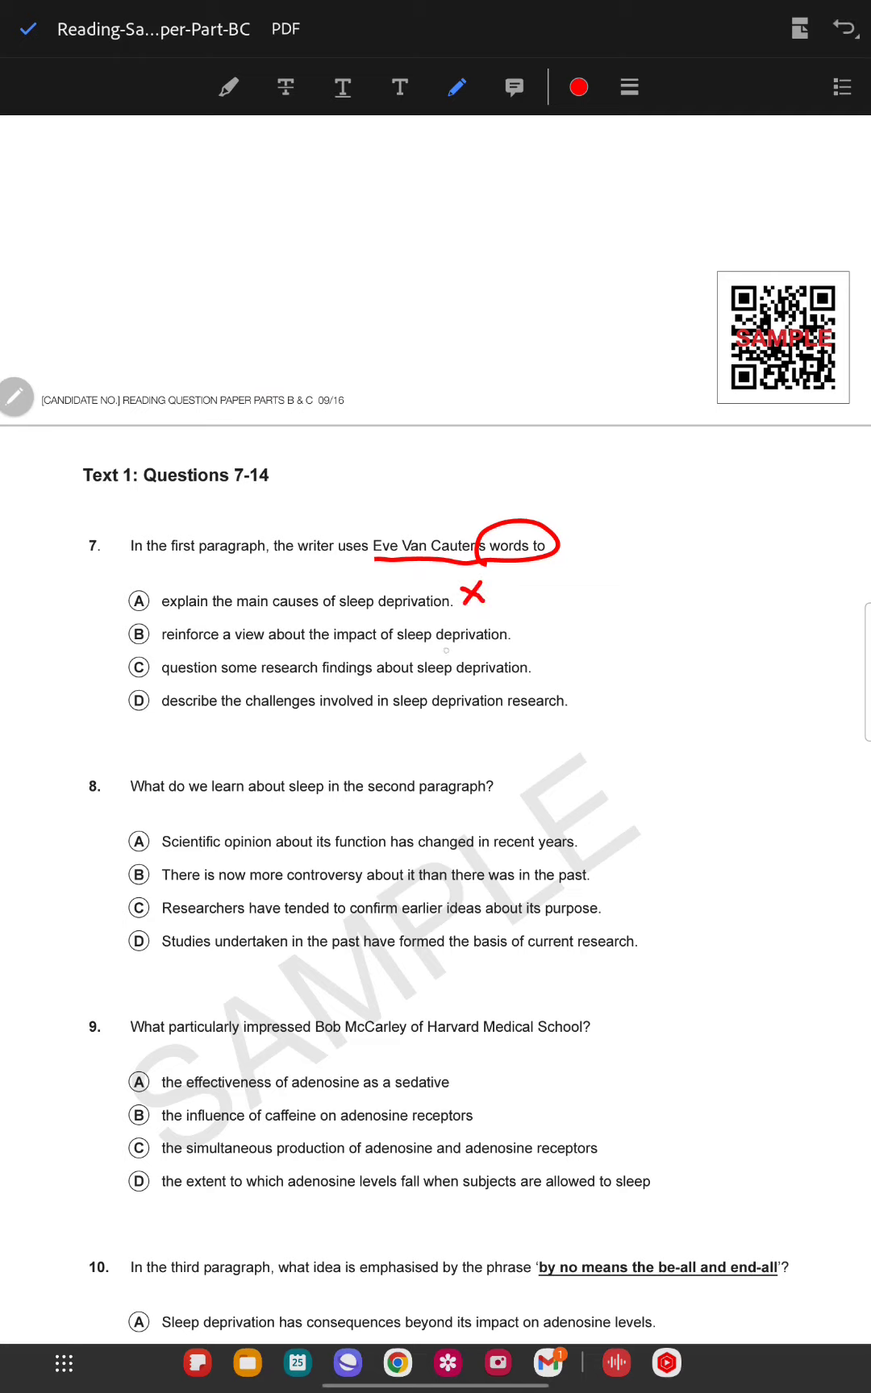
# - With the red pen, tick question 7's option B and cross out options C and D
pyautogui.moveTo(524, 612); pyautogui.dragTo(550, 639)
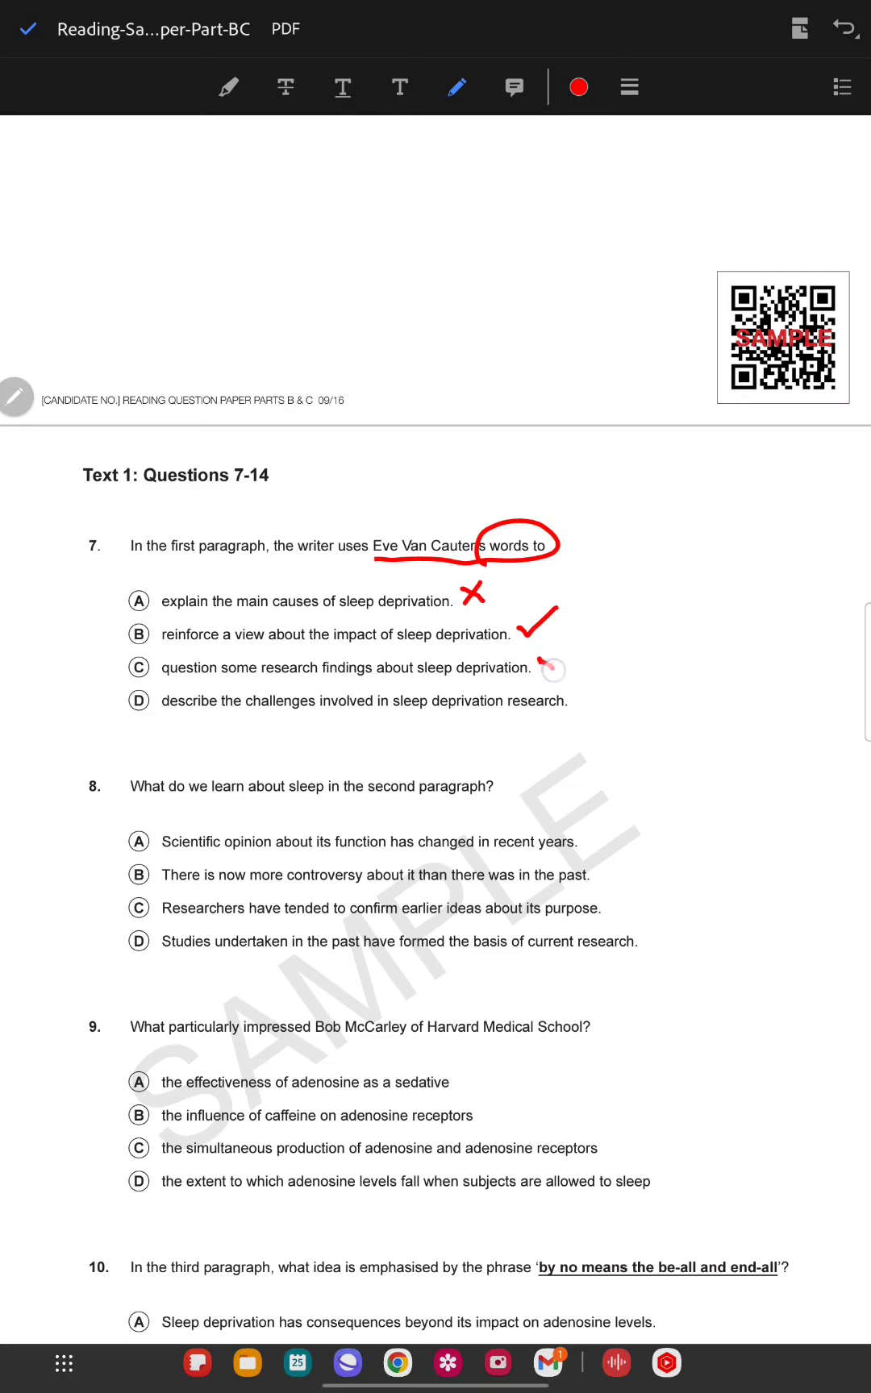
pyautogui.moveTo(542, 658); pyautogui.dragTo(560, 676)
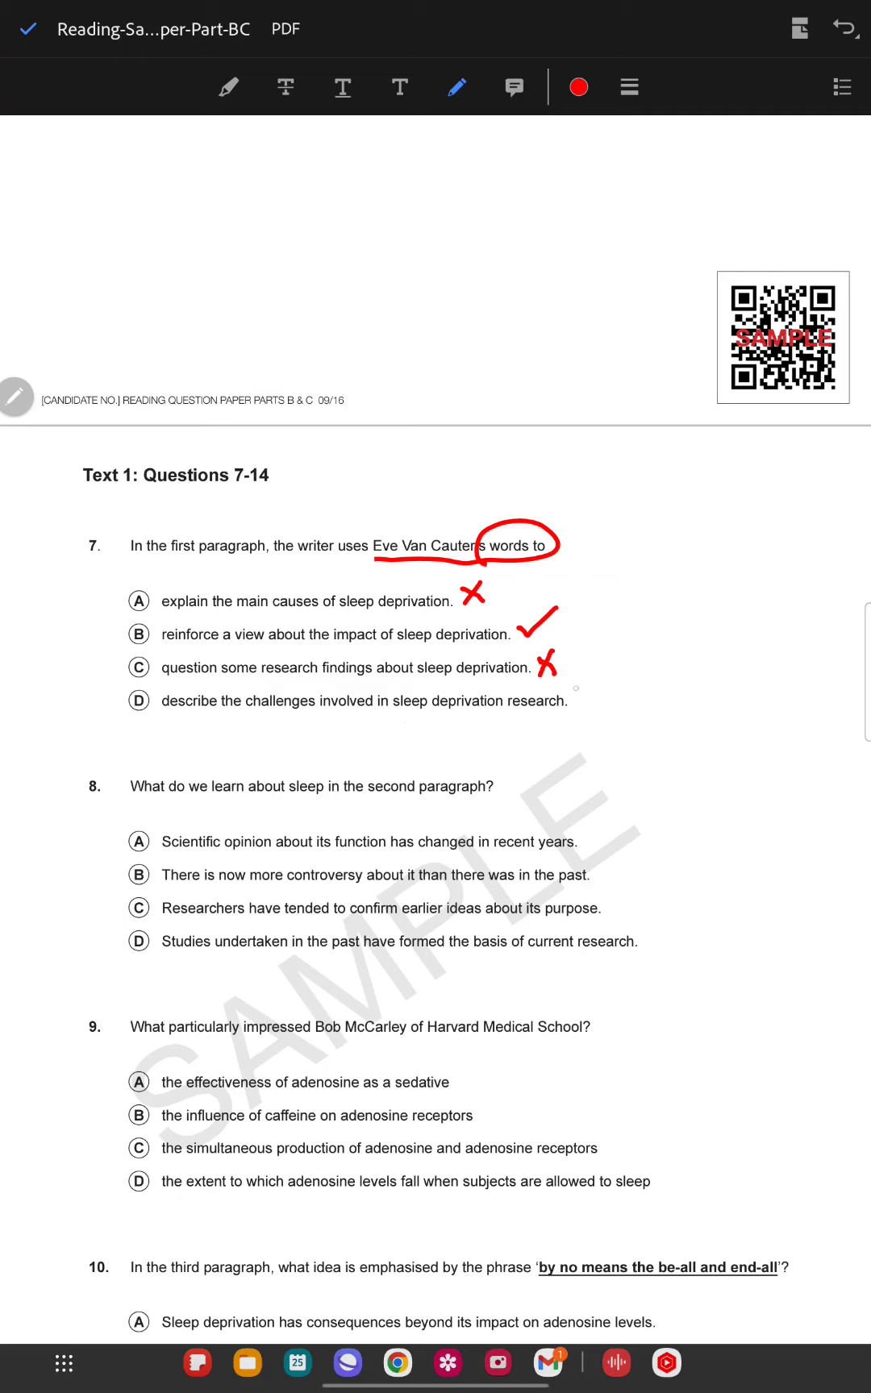
pyautogui.click(581, 695)
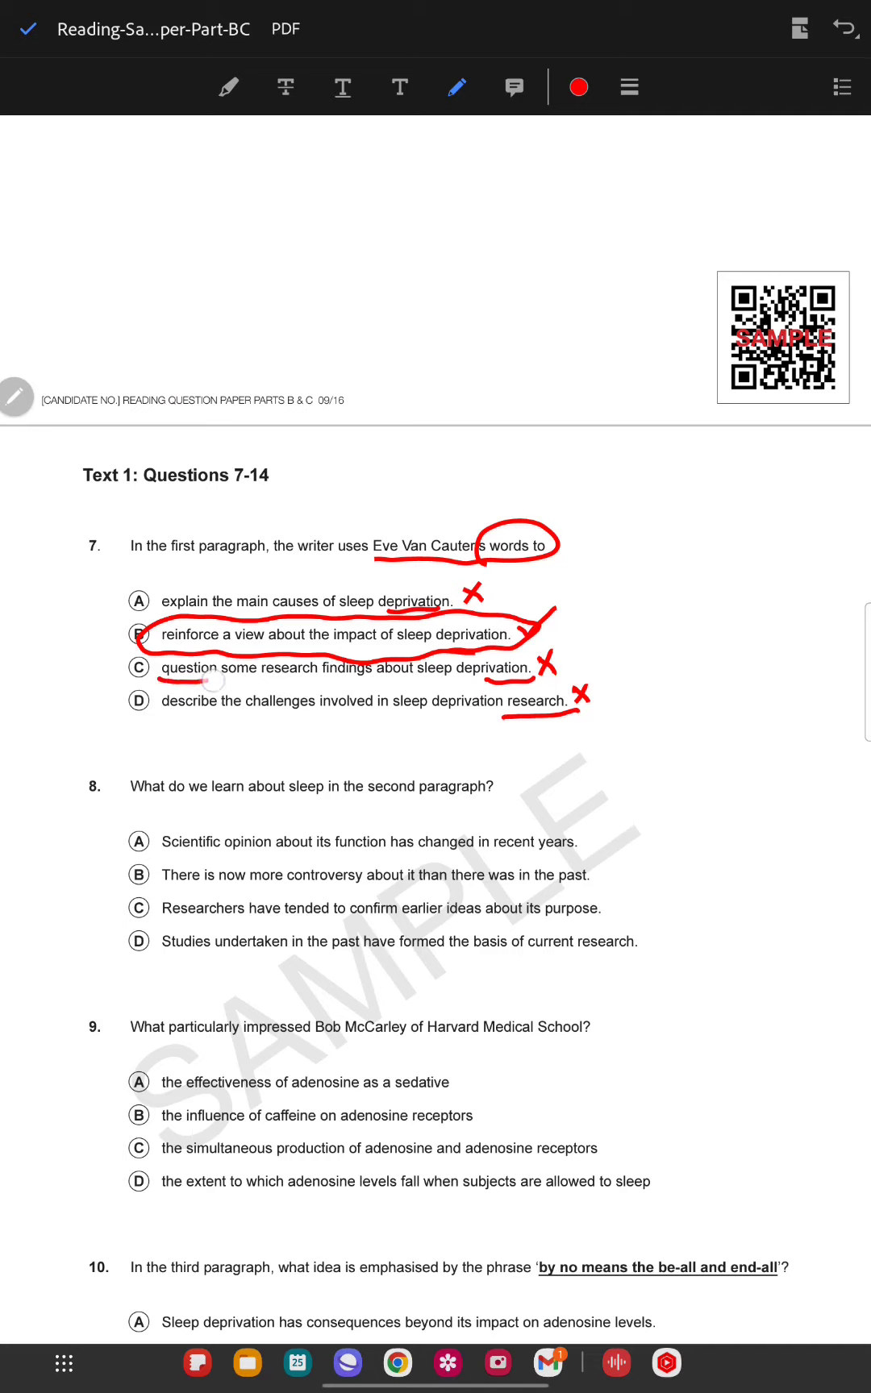
# - Circle phrases in options 7C and 7D, strike the margin ticks, and underline 8D's ending
pyautogui.moveTo(159, 676); pyautogui.dragTo(267, 715)
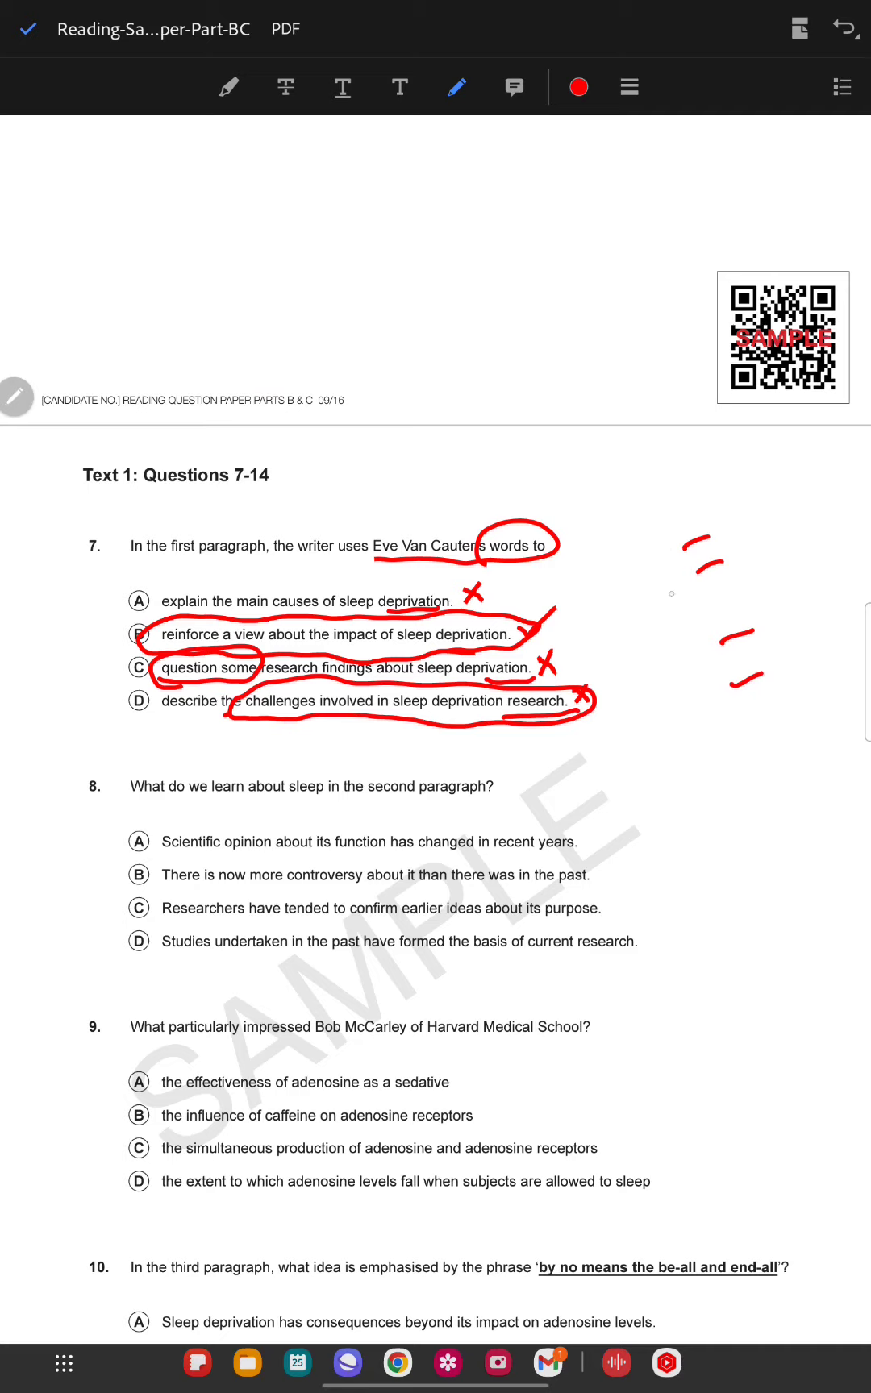
pyautogui.moveTo(689, 555); pyautogui.dragTo(750, 511)
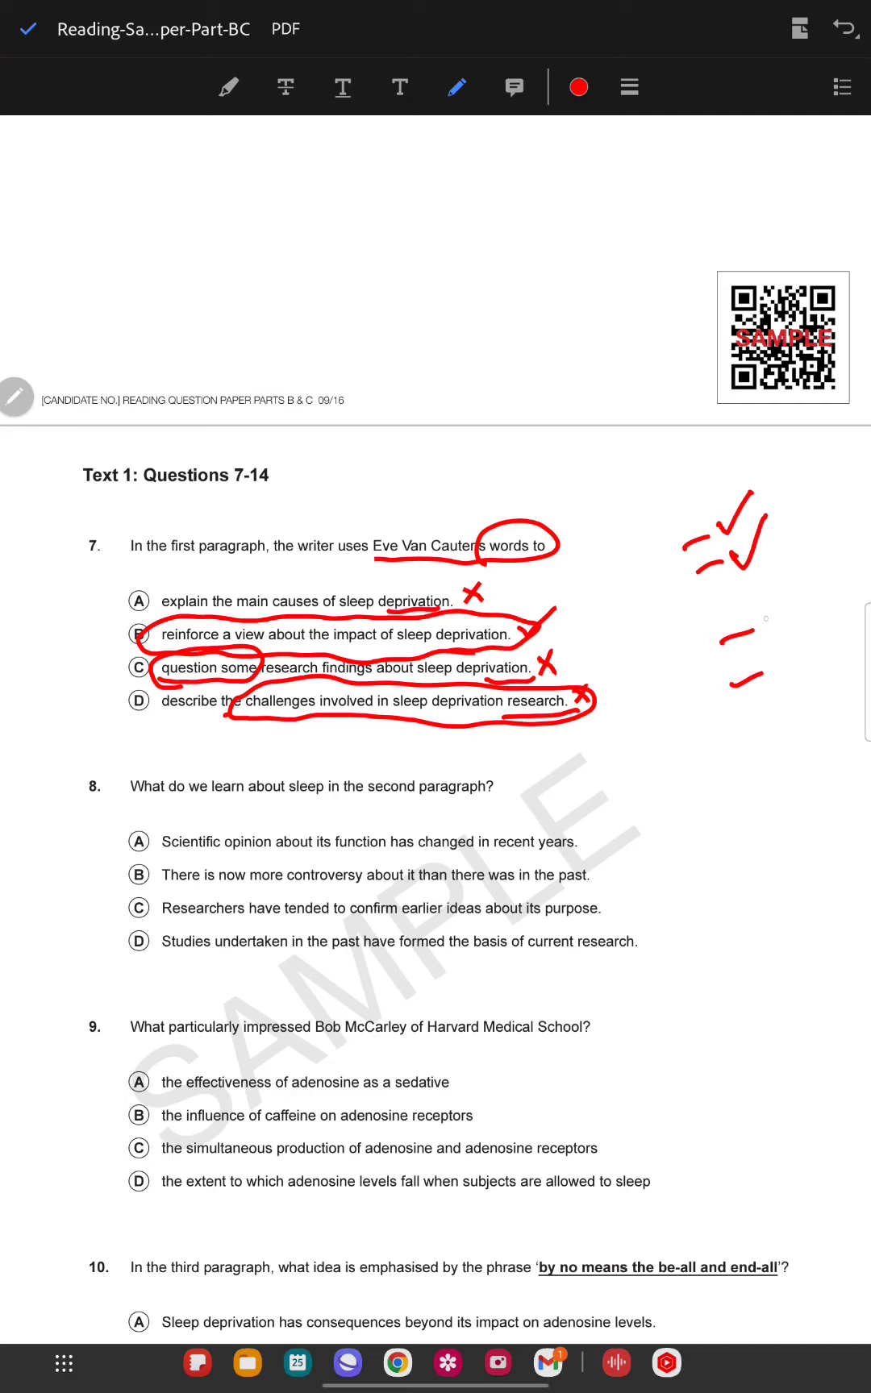
pyautogui.moveTo(720, 648); pyautogui.dragTo(773, 622)
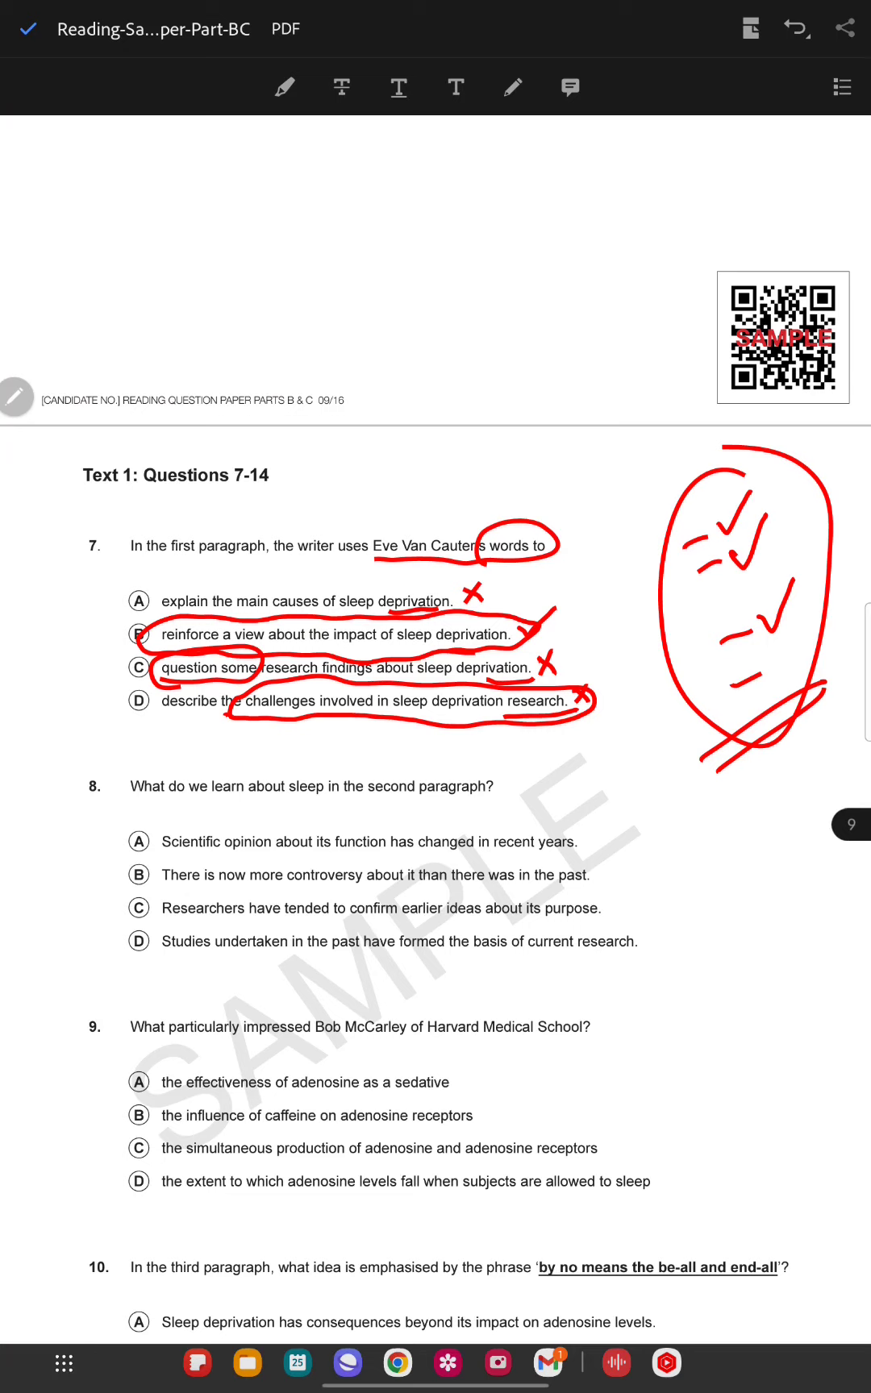
pyautogui.click(457, 87)
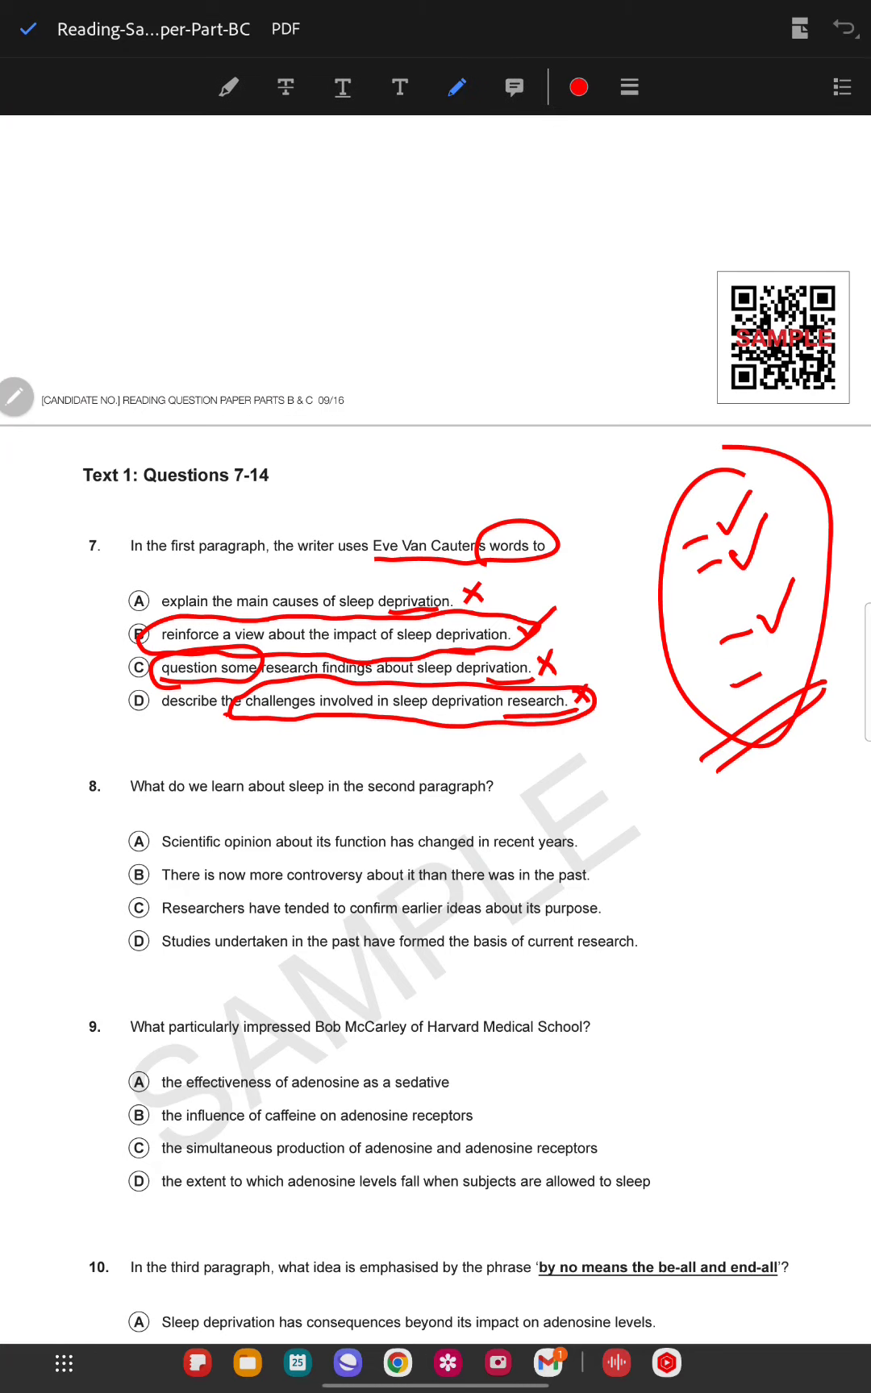
pyautogui.moveTo(462, 941); pyautogui.dragTo(636, 941)
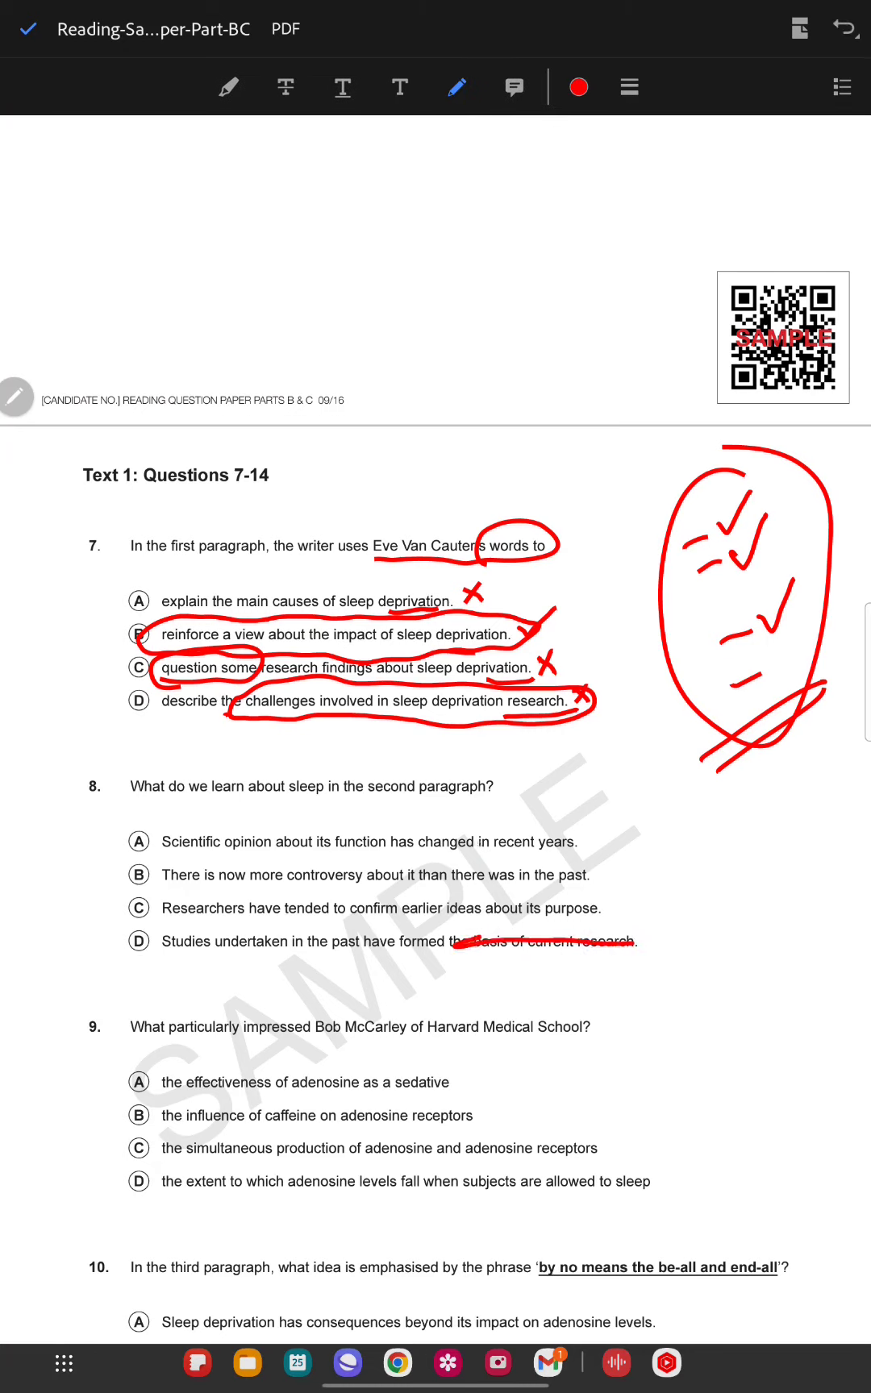